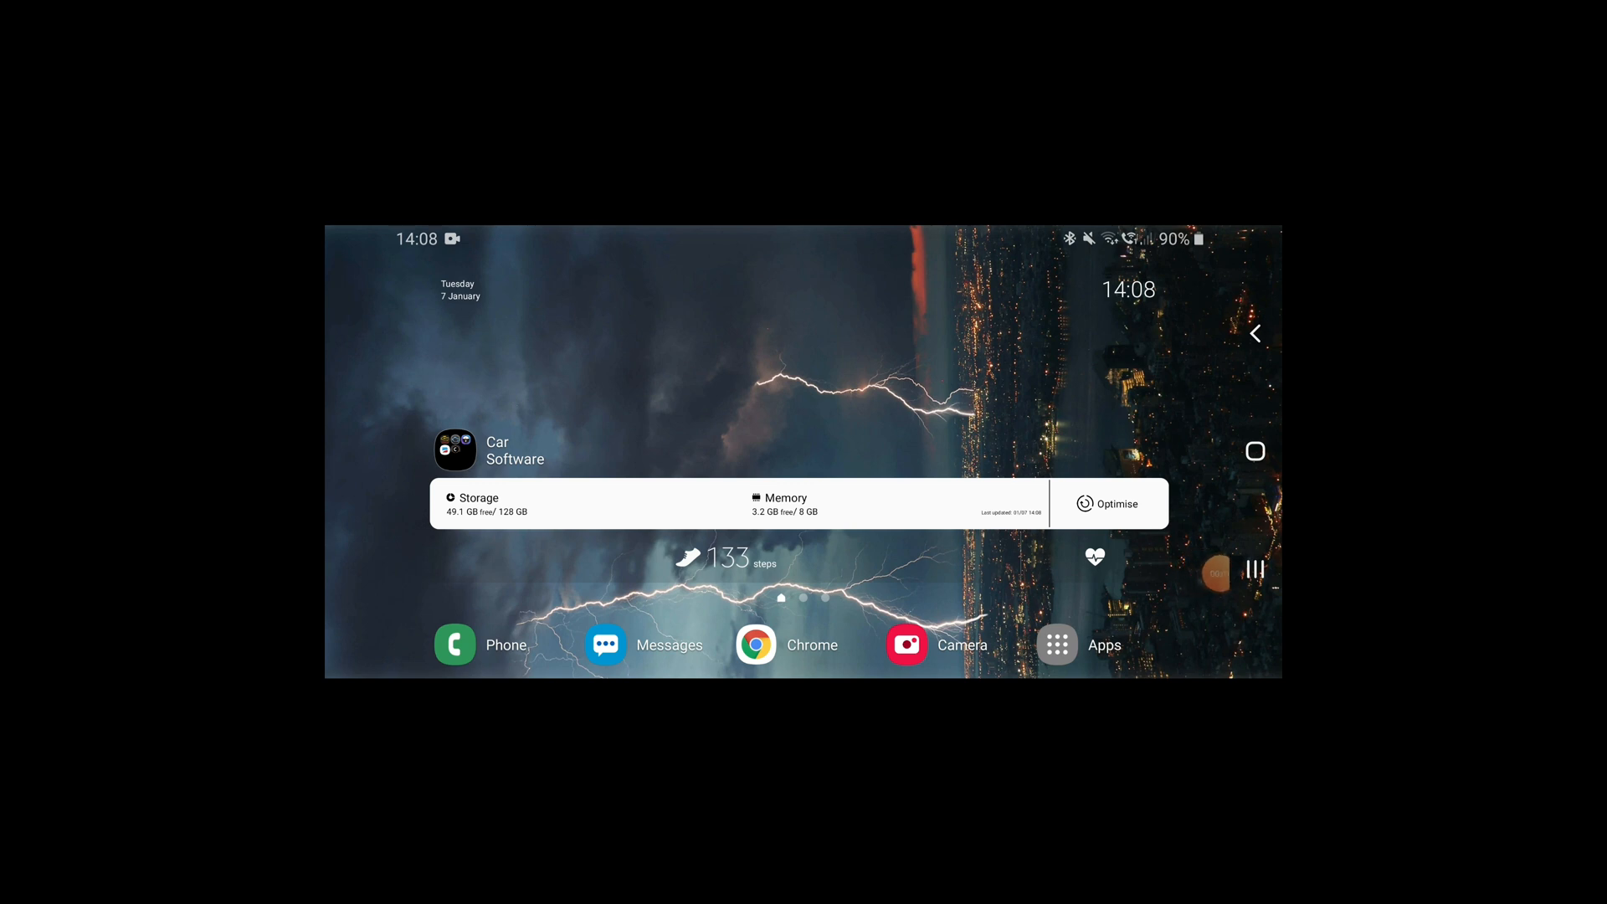
# Step: Reach the Bluetooth device settings from quick settings and scan for devices
pyautogui.scroll(-3)
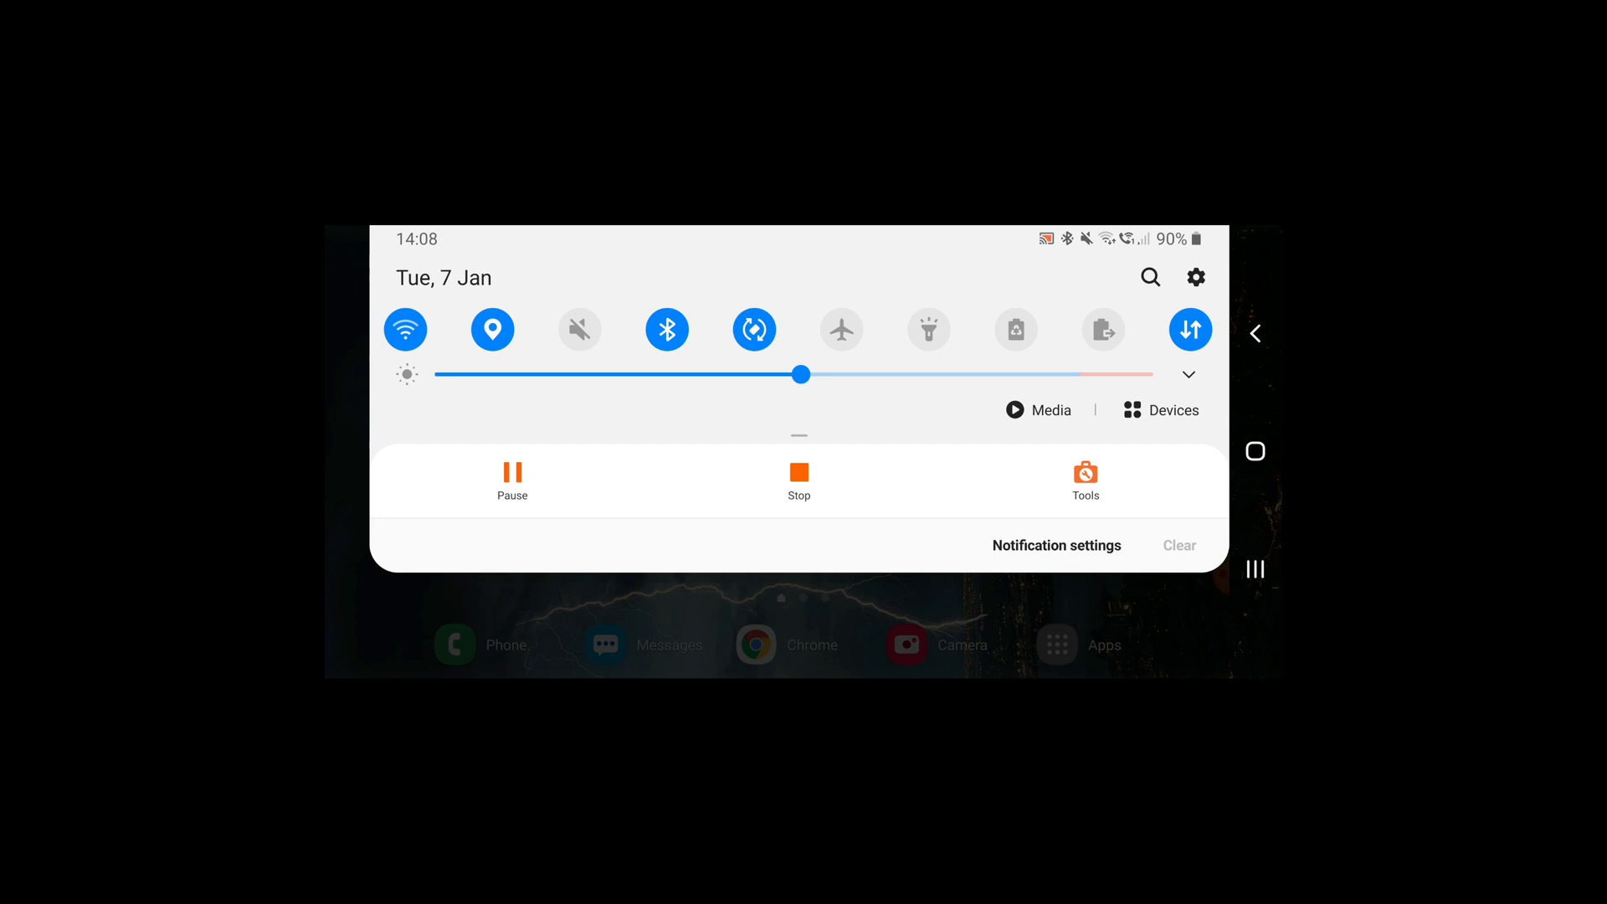
pyautogui.click(666, 329)
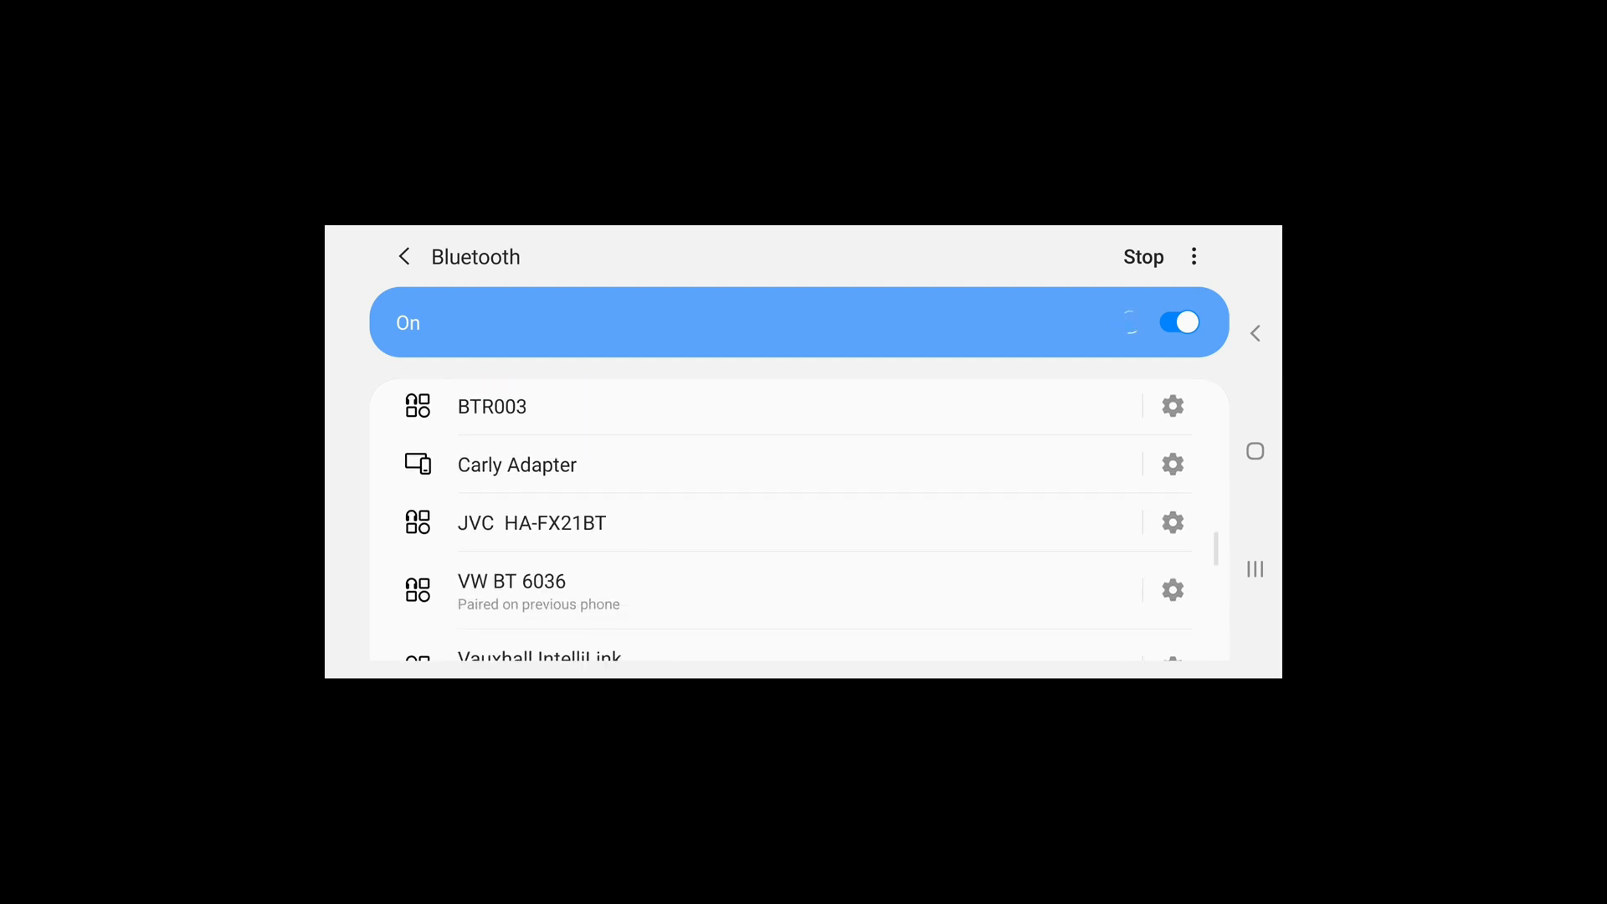
pyautogui.scroll(-3)
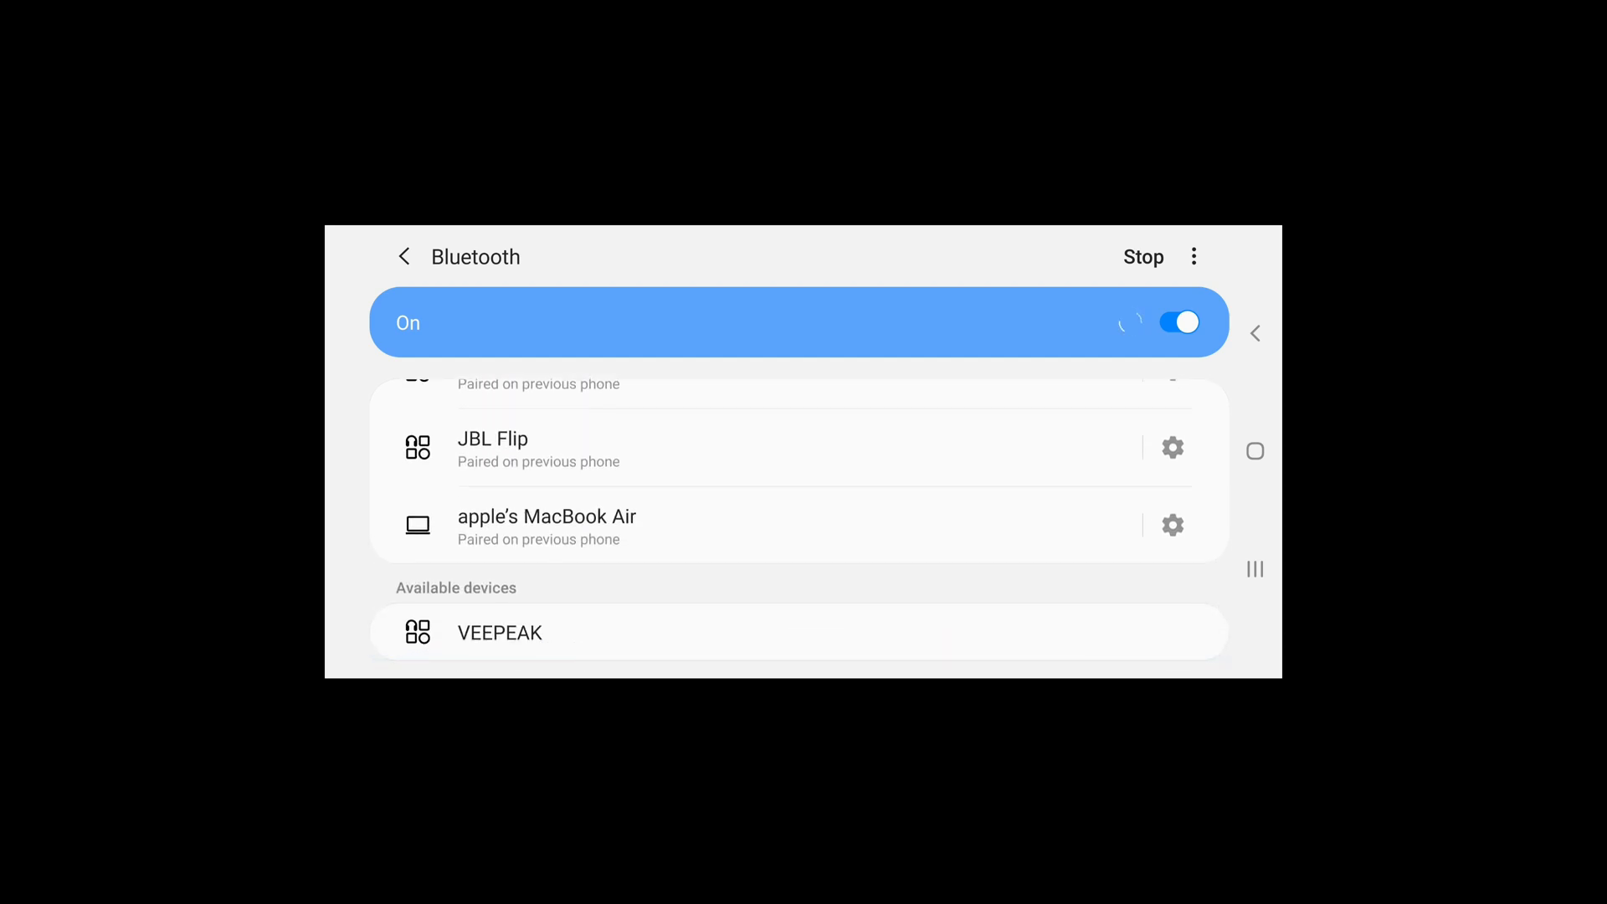
pyautogui.click(500, 632)
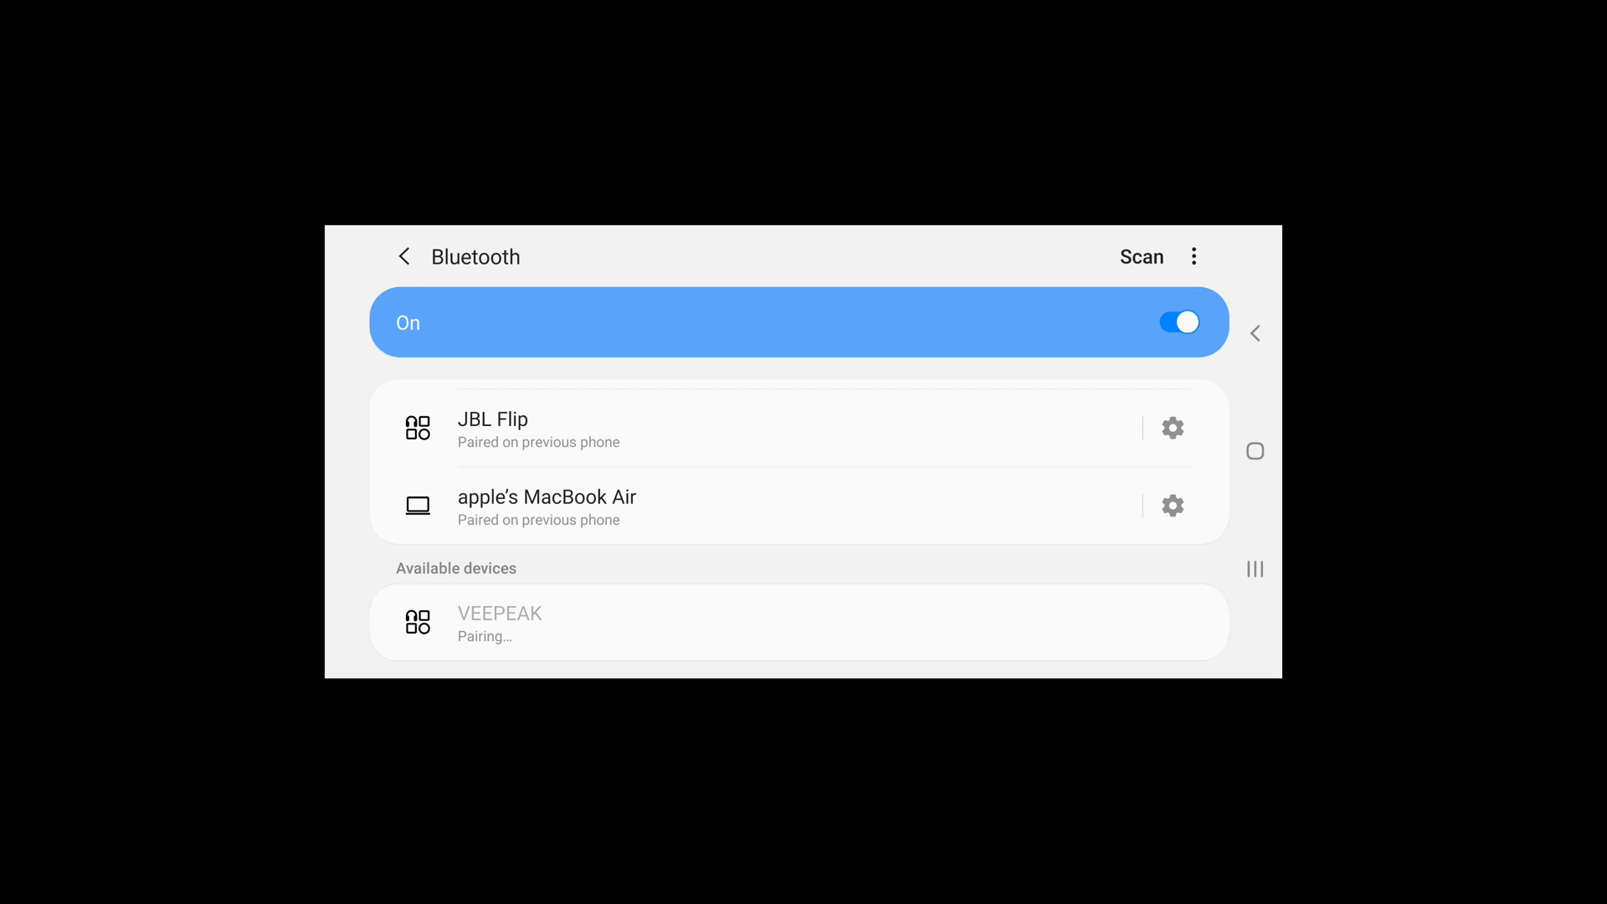
pyautogui.click(499, 620)
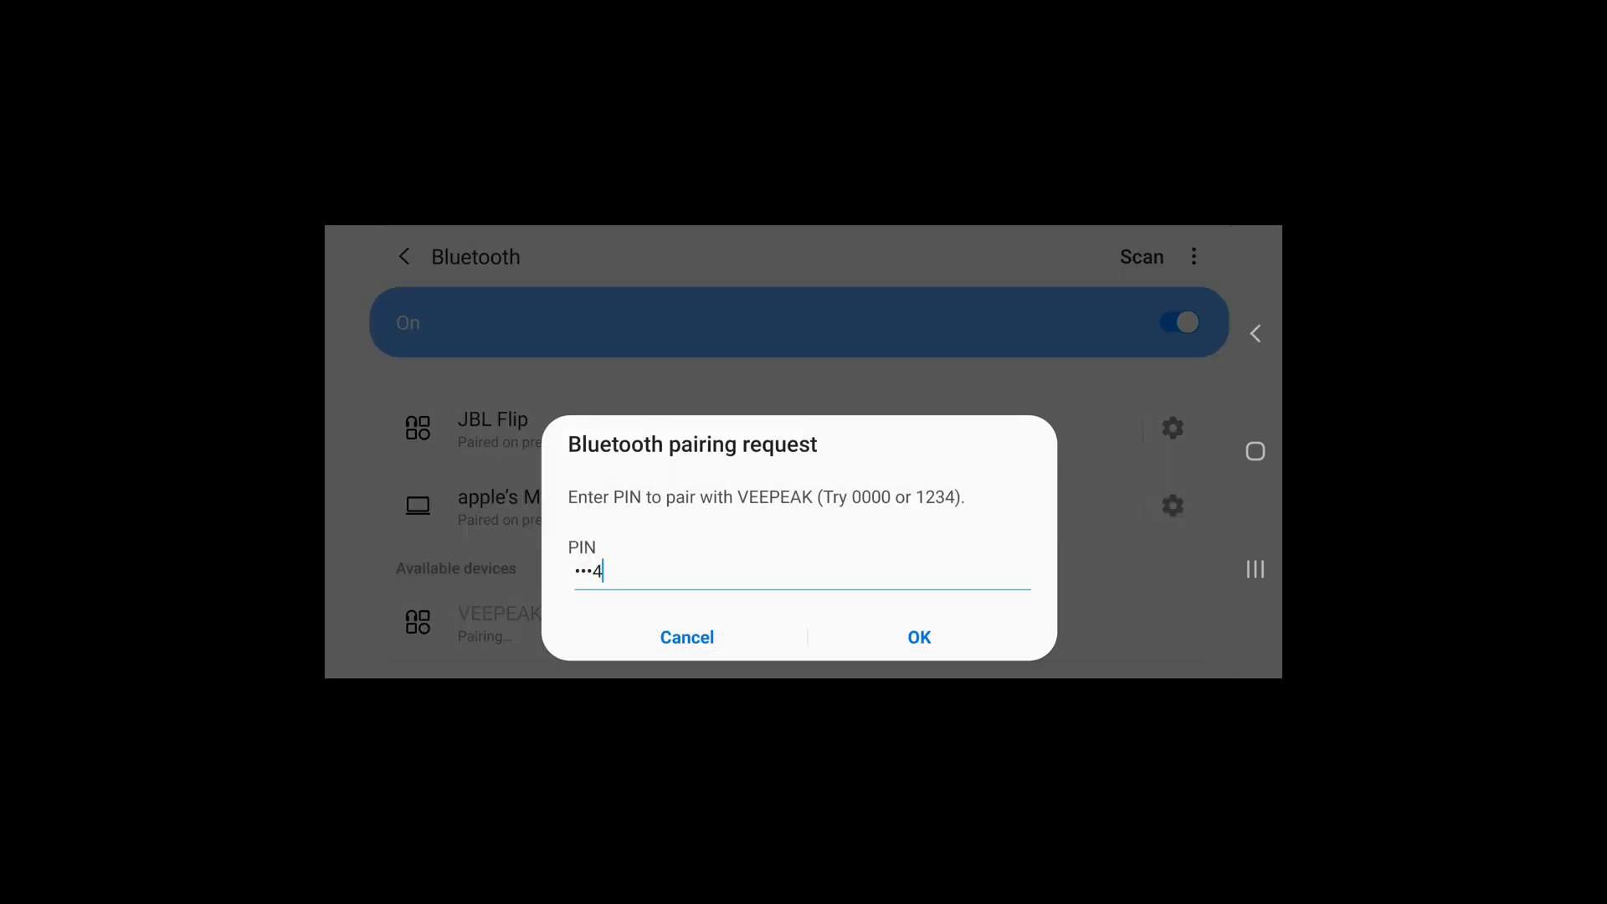
pyautogui.click(919, 636)
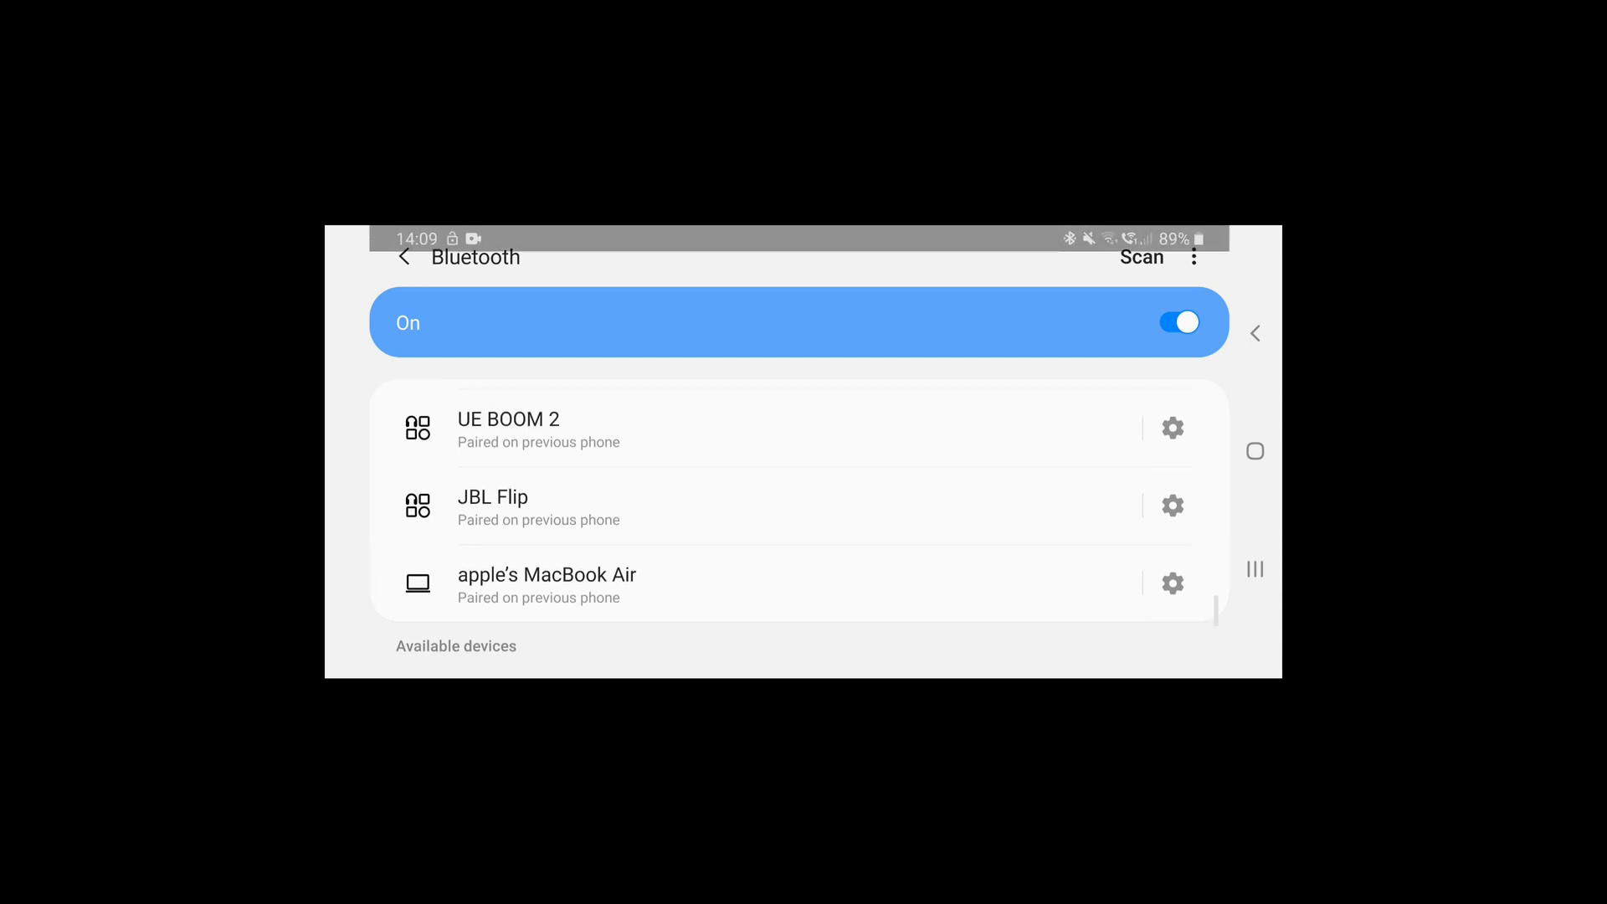
# Step: Launch Torque Pro from the Car Software folder to its main dashboard (profile E87)
pyautogui.scroll(-3)
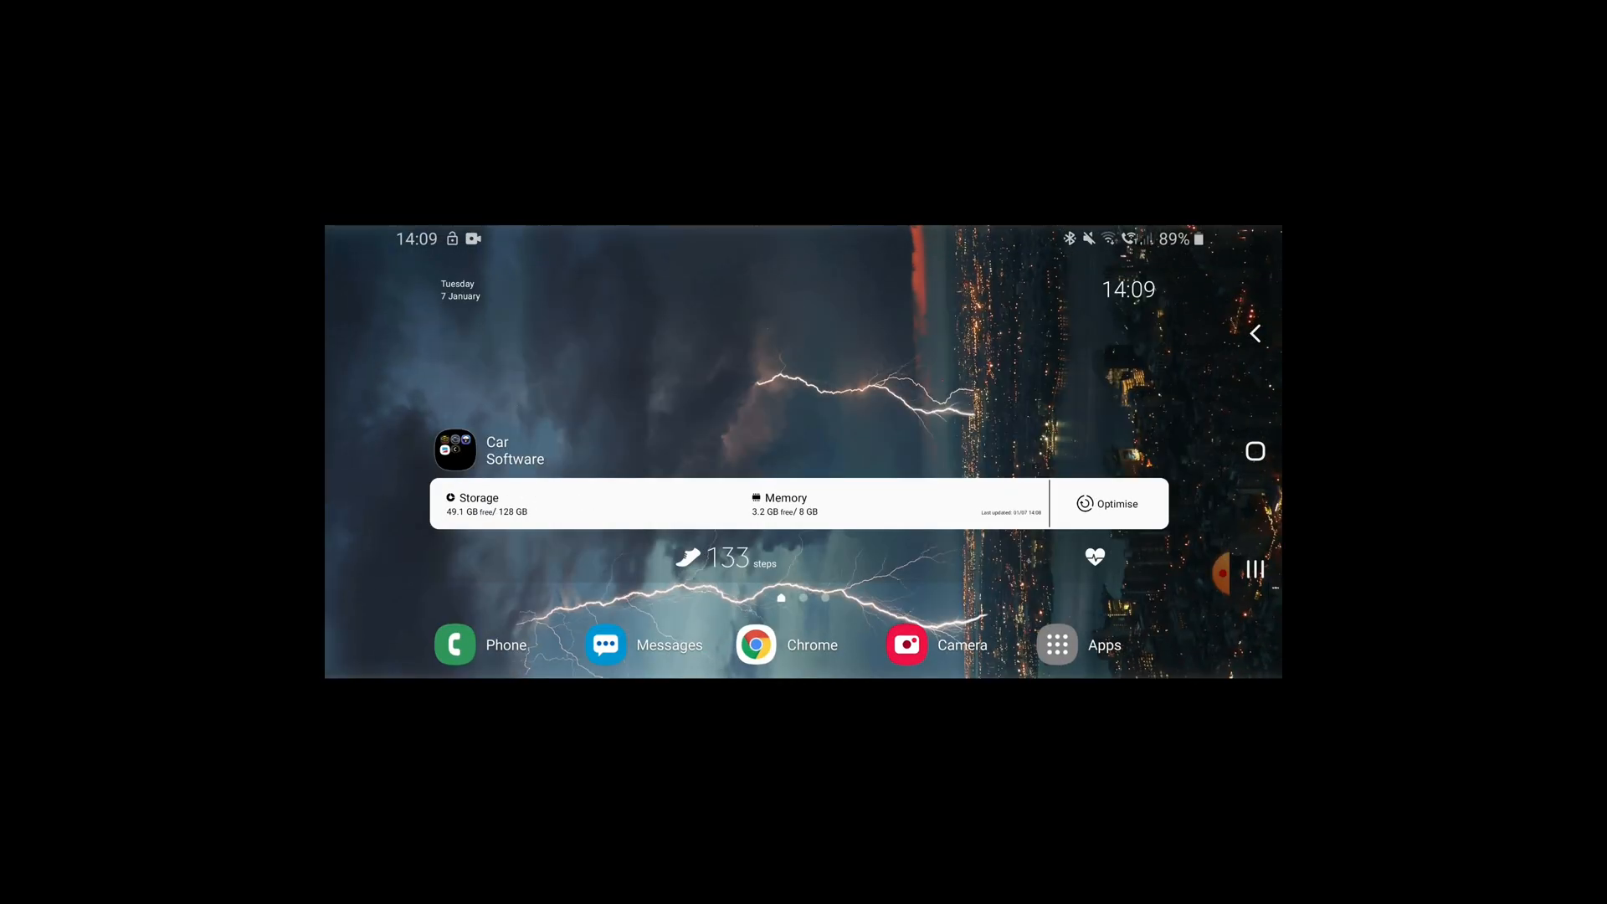
pyautogui.scroll(-3)
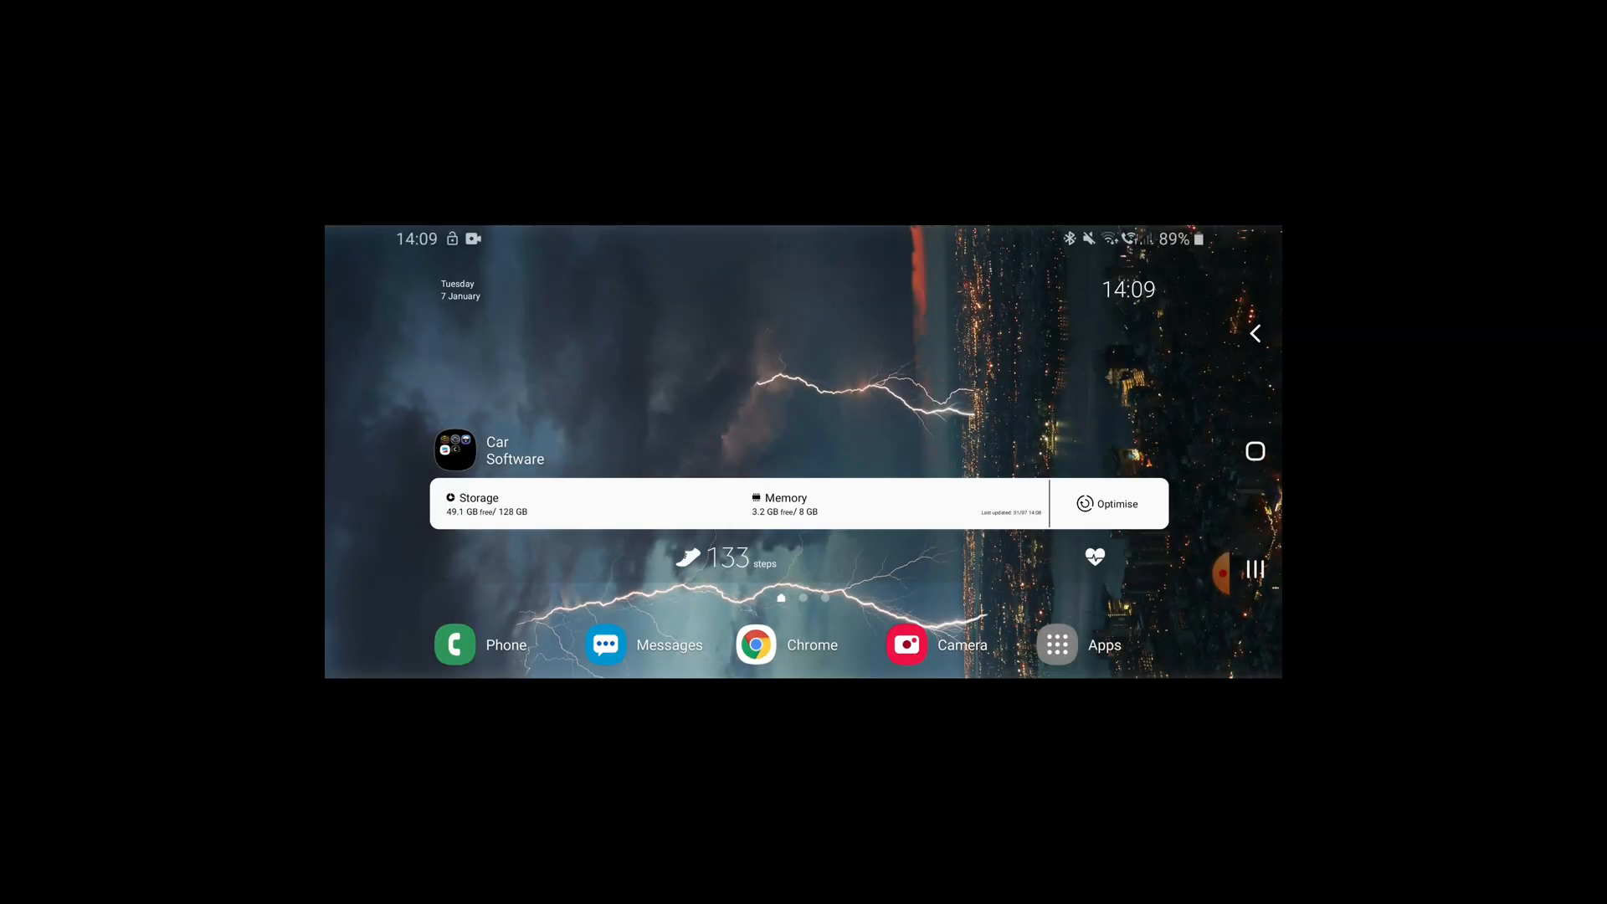
pyautogui.click(455, 449)
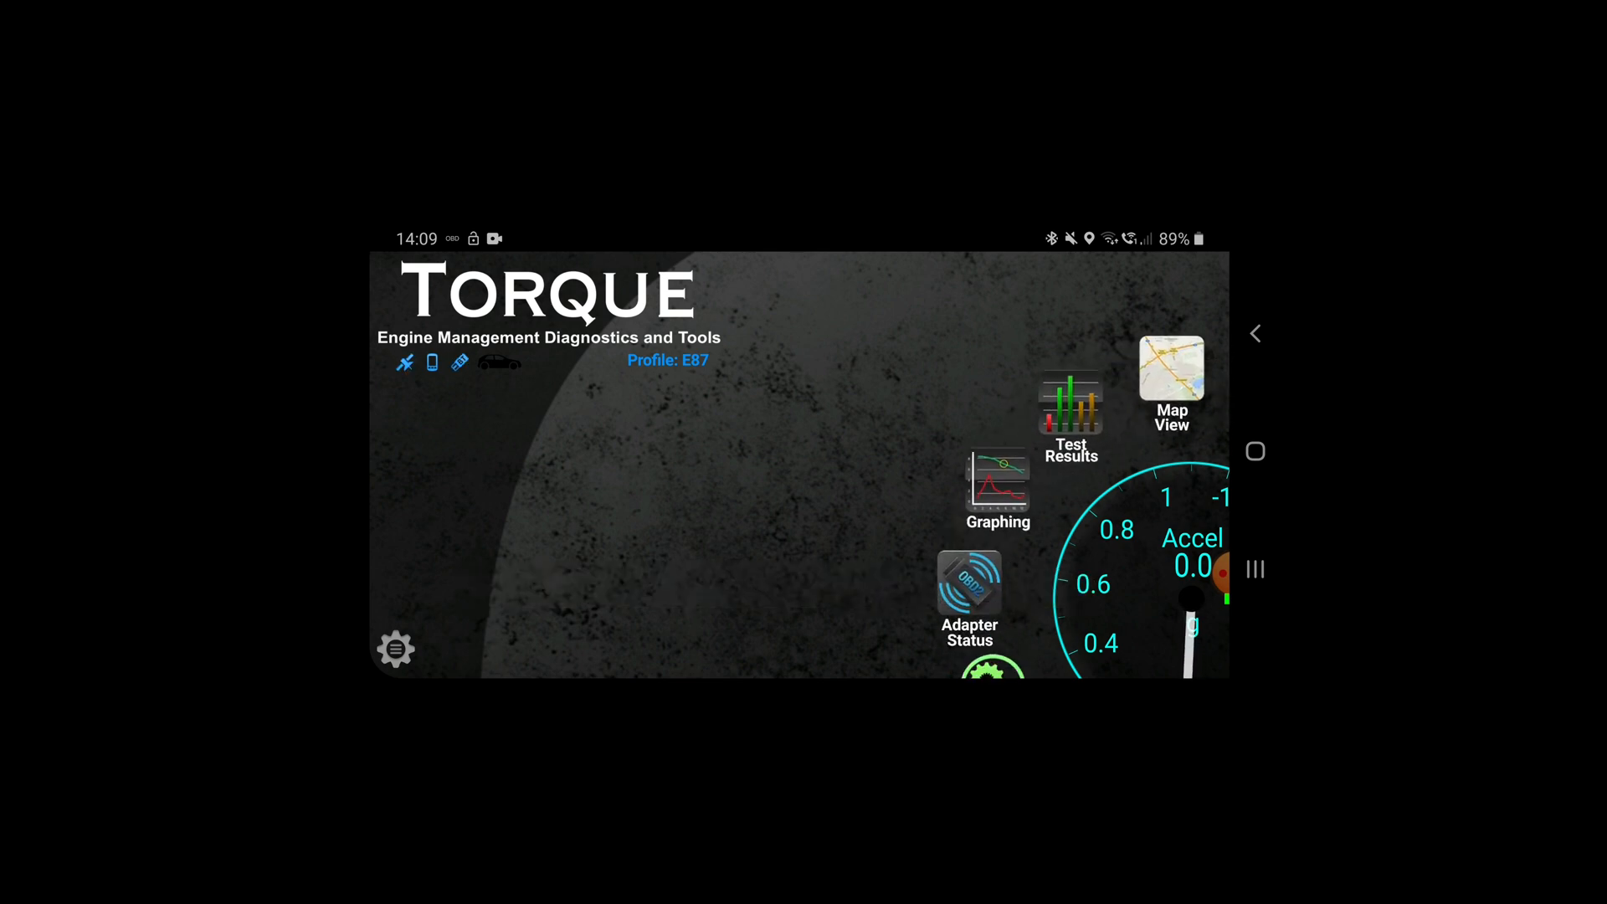
# Step: Check Adapter Status shows no connection, then reach OBD2 Adapter Settings
pyautogui.click(970, 588)
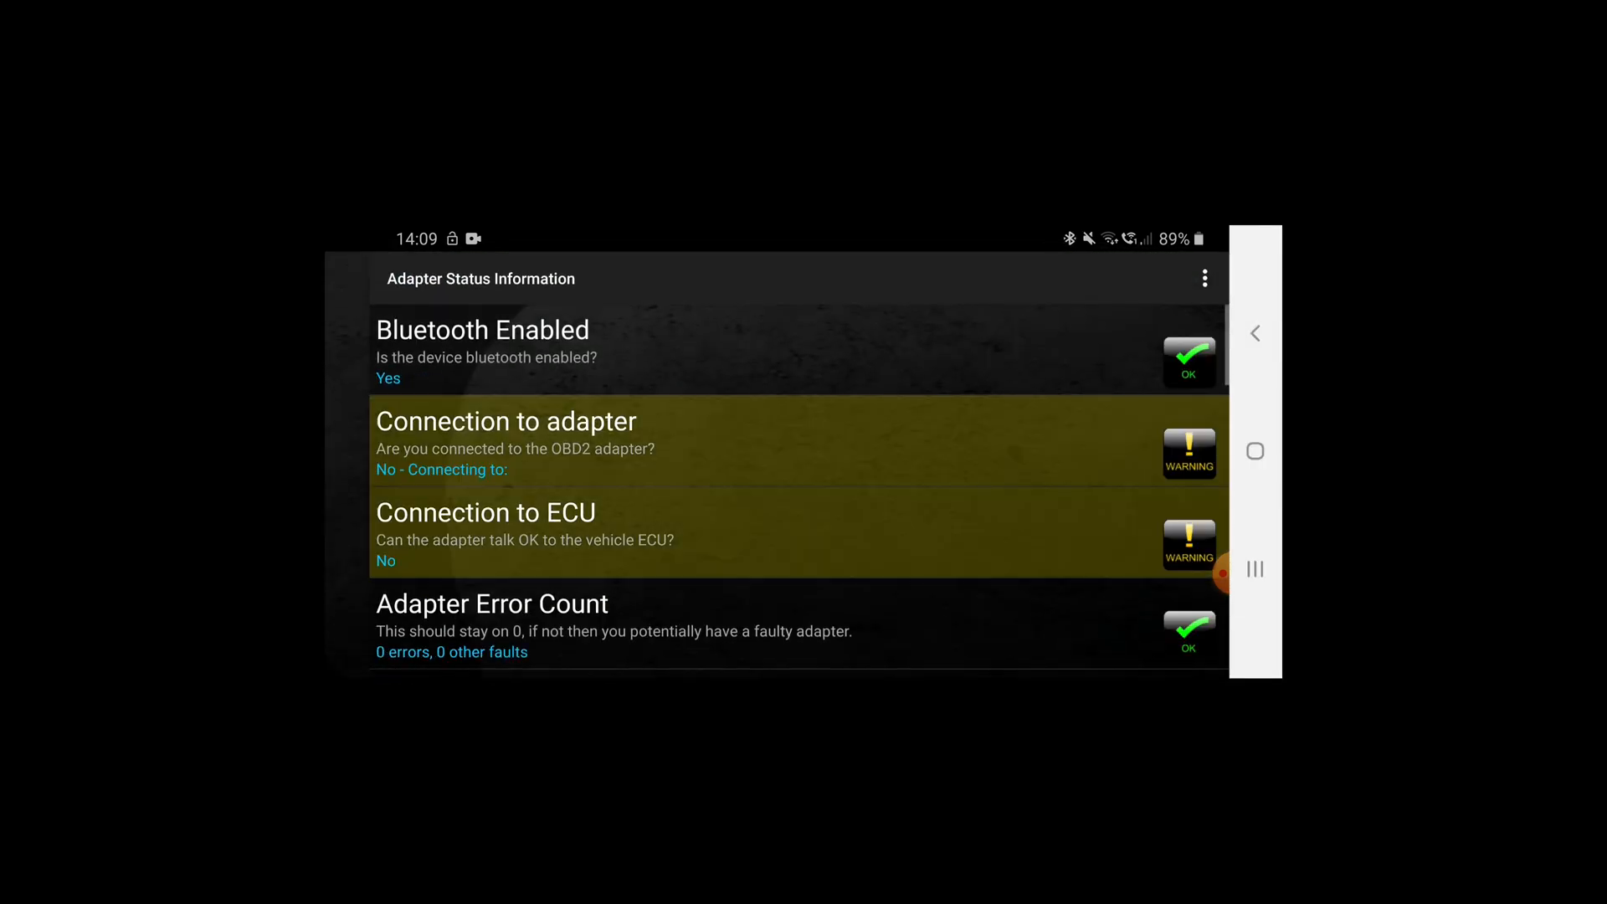
pyautogui.scroll(-3)
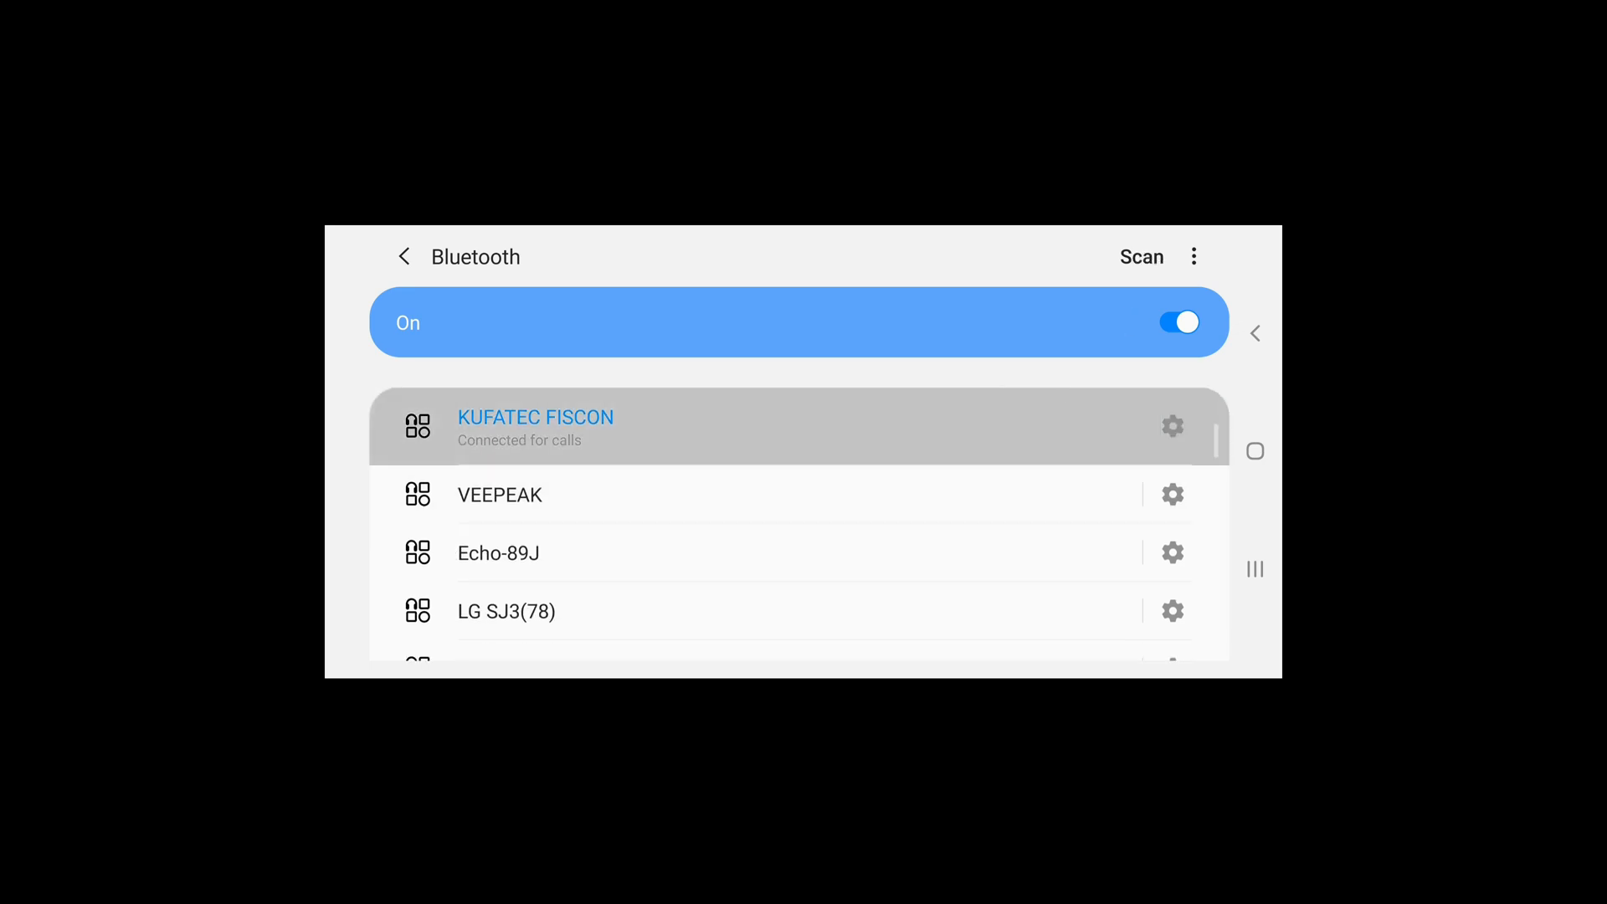
pyautogui.click(535, 426)
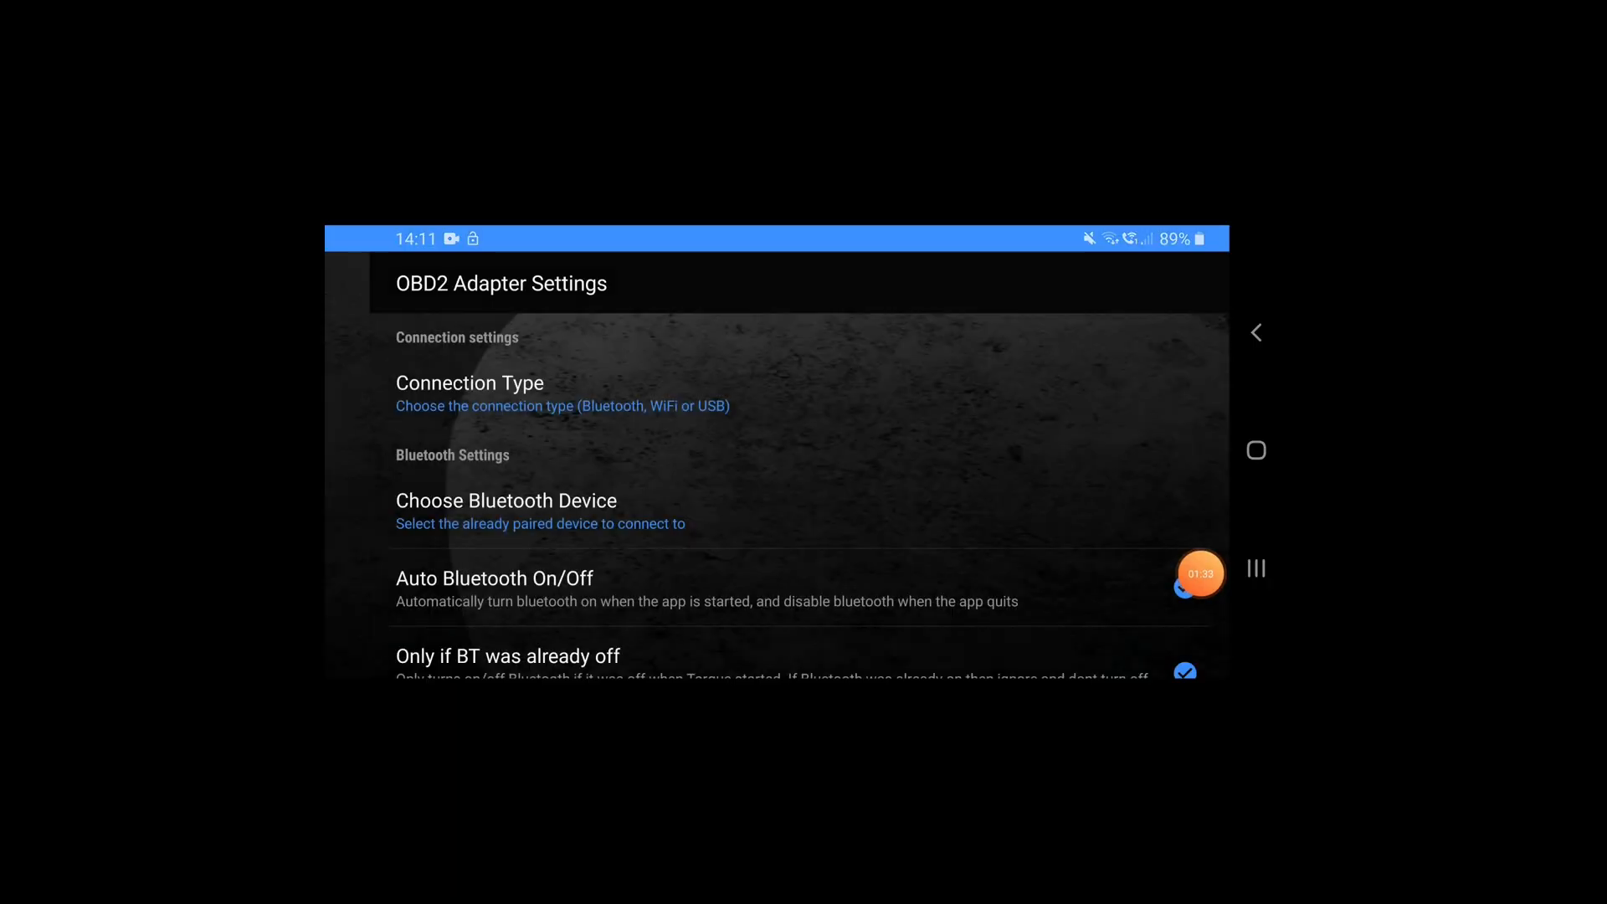
# Step: Choose VEEPEAK as the Bluetooth device so the dashboard shows live revs around 841 rpm
pyautogui.click(1184, 587)
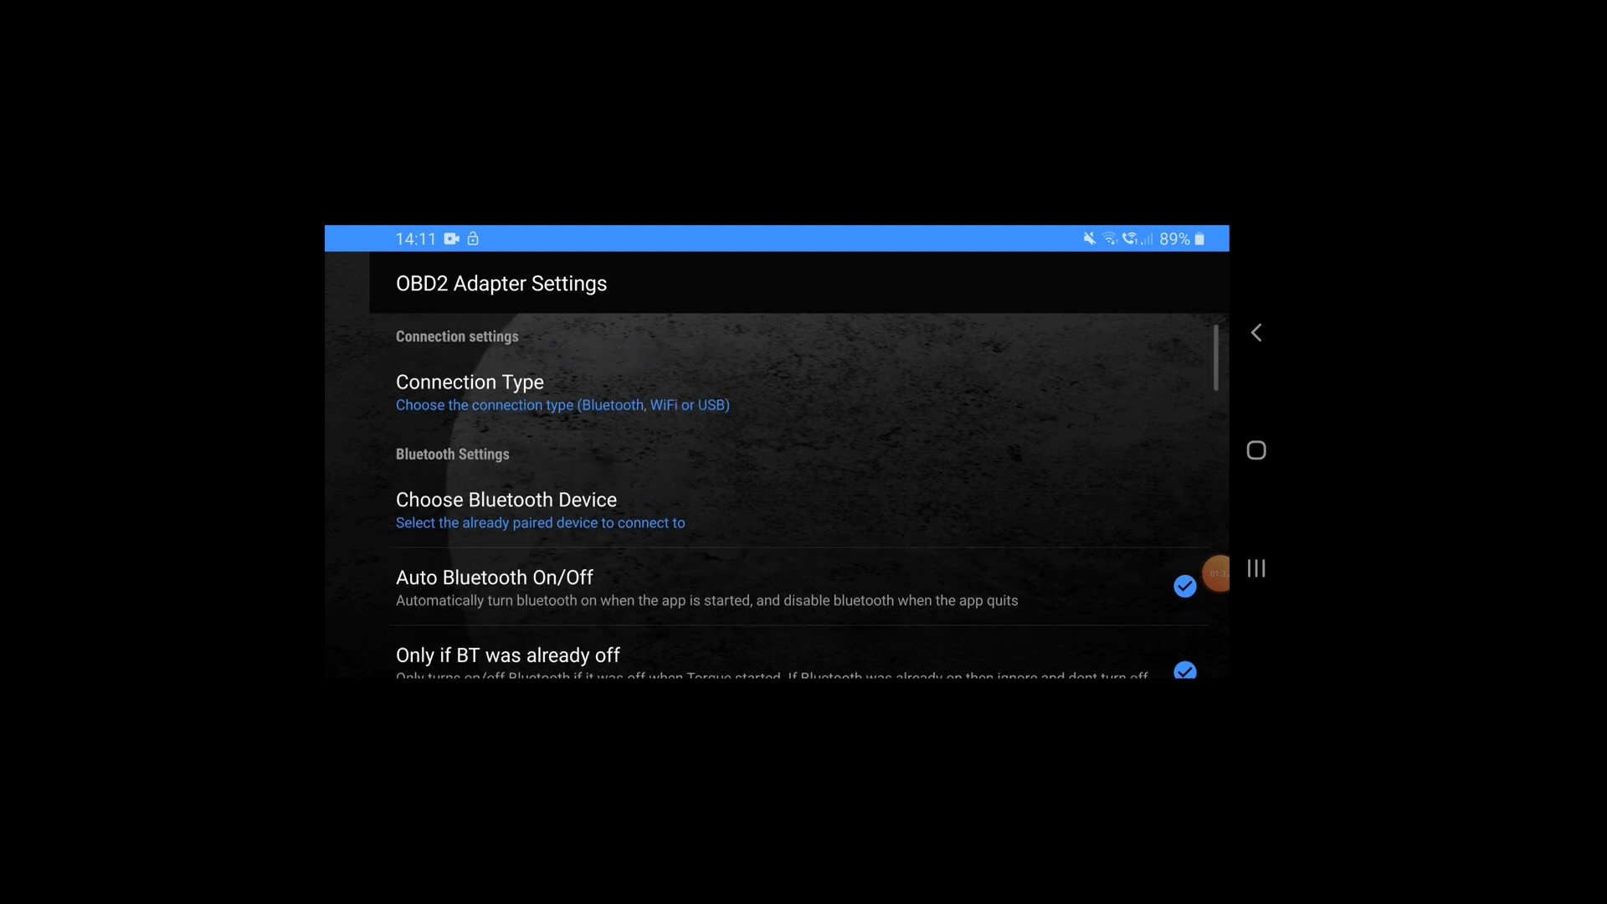
pyautogui.click(505, 499)
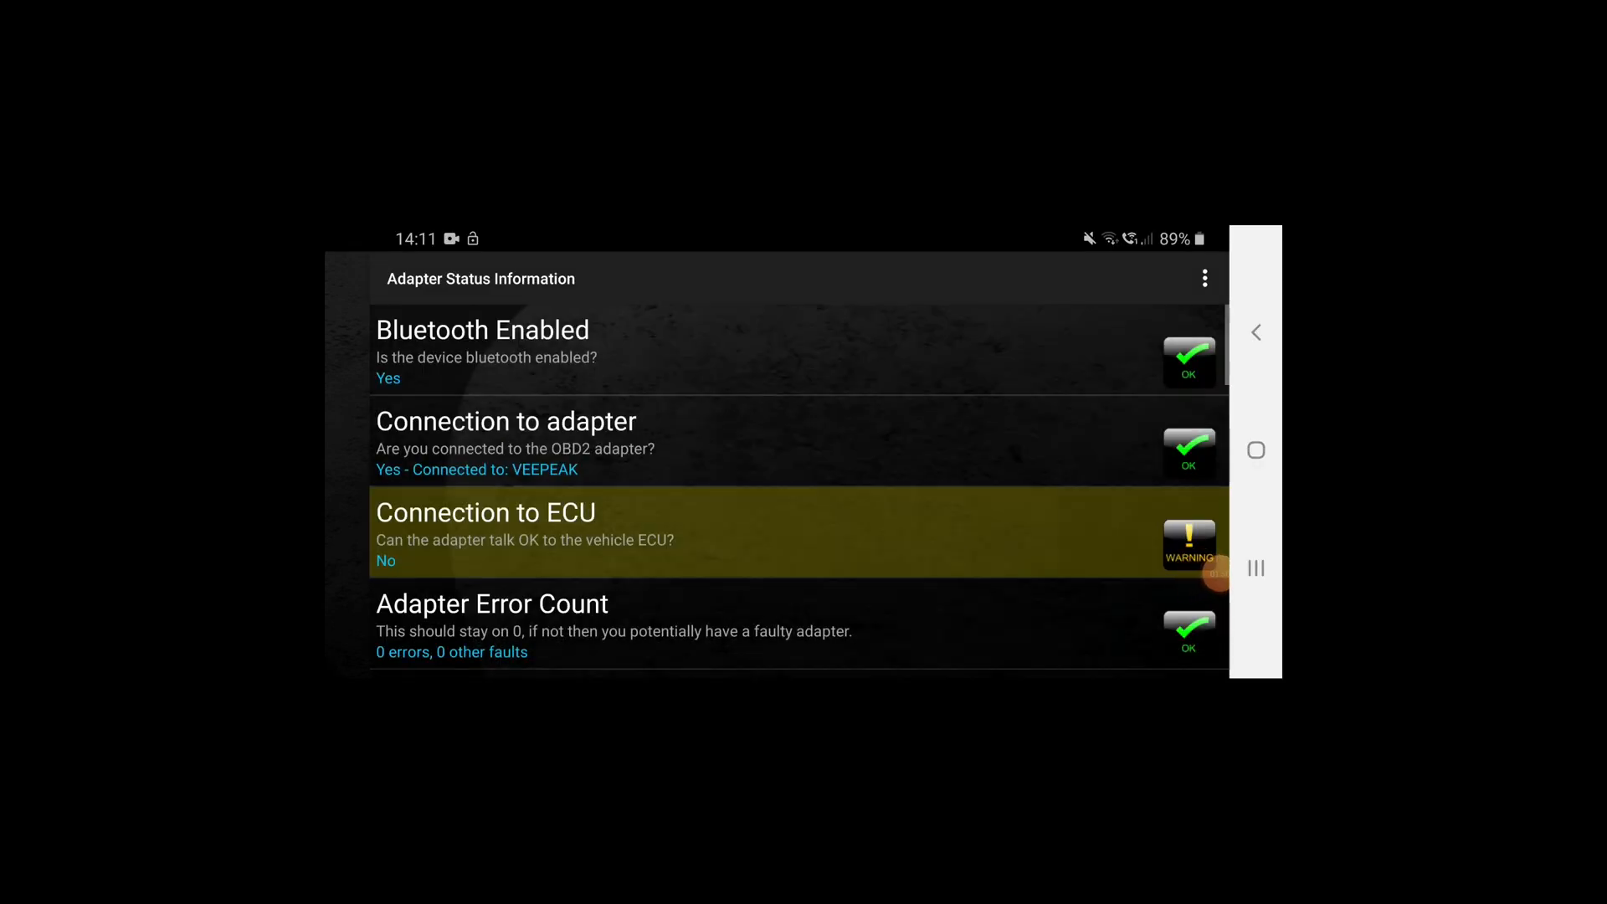
pyautogui.click(1256, 332)
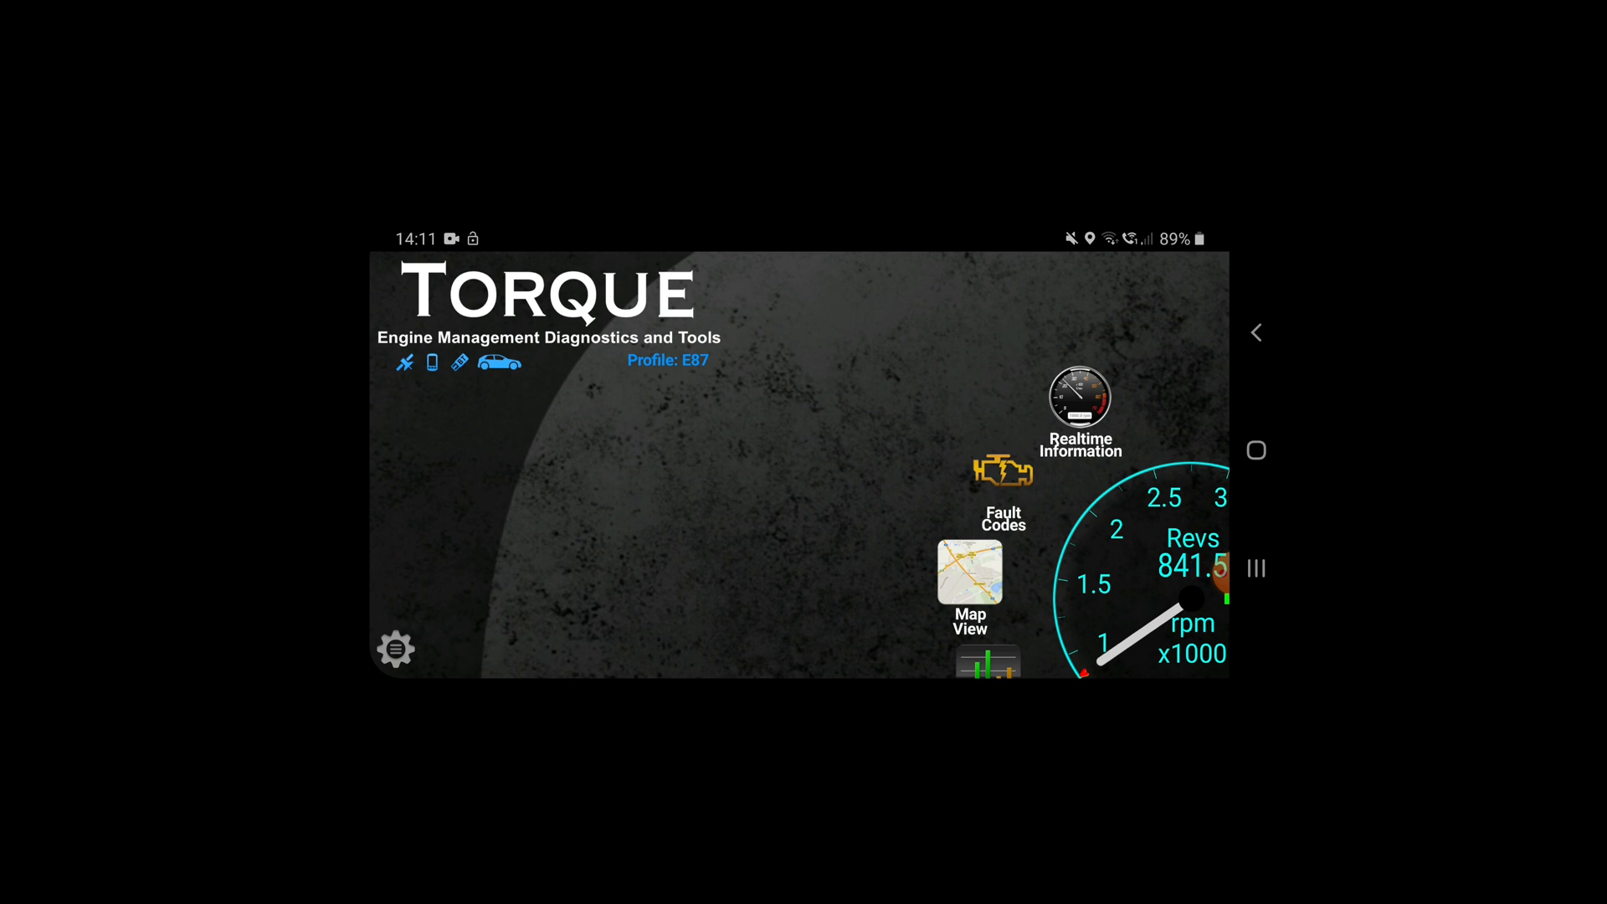
pyautogui.click(1079, 399)
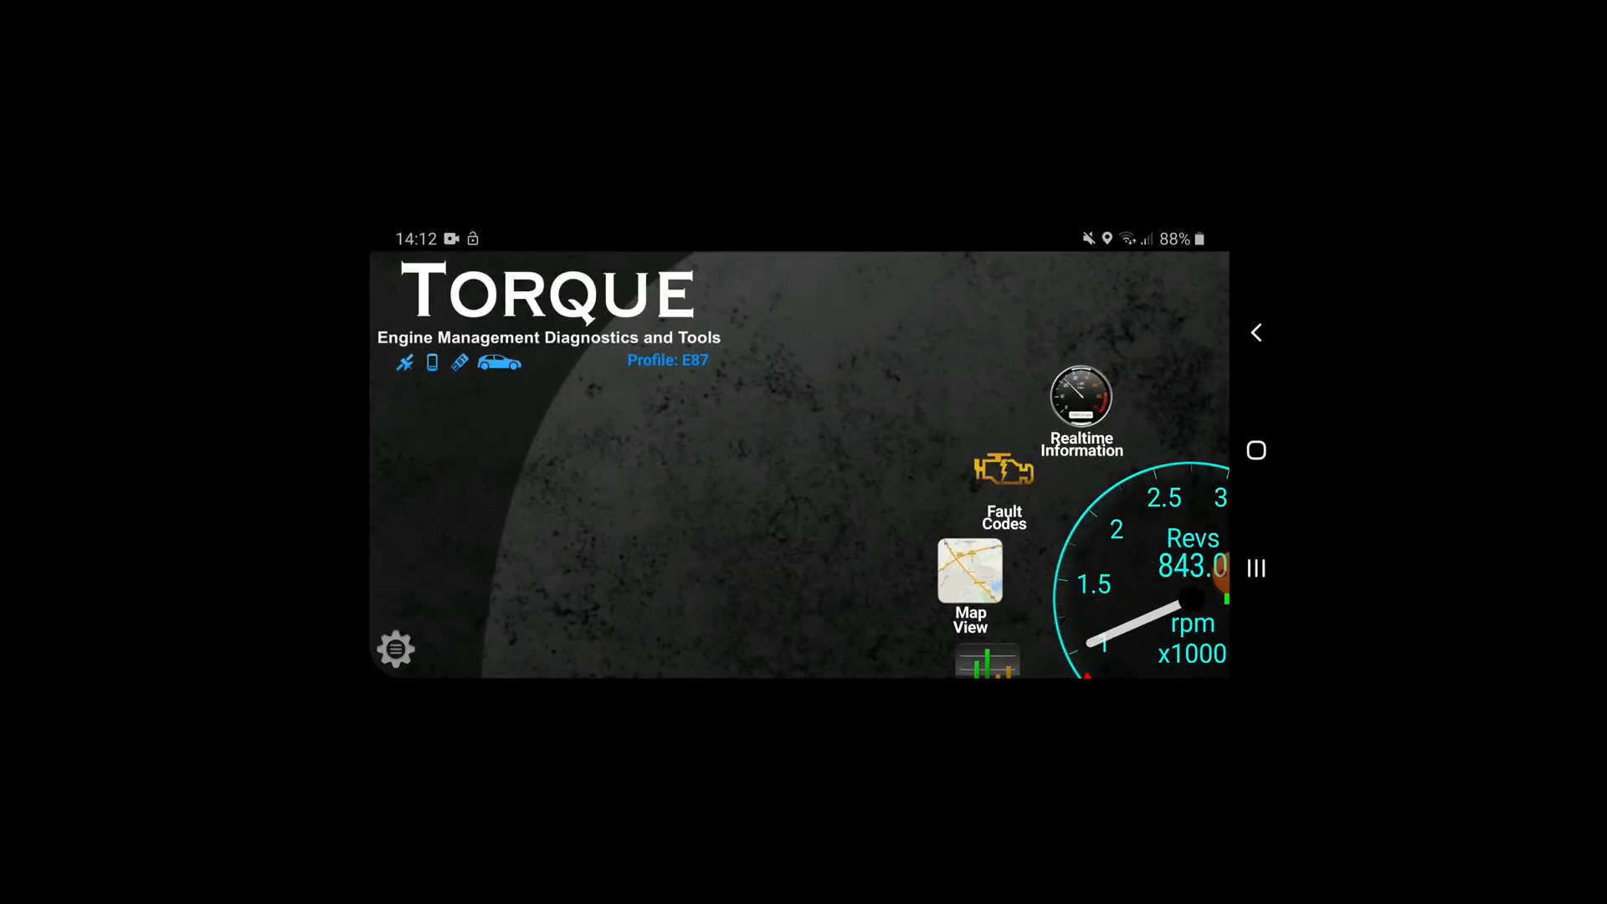
pyautogui.click(1004, 475)
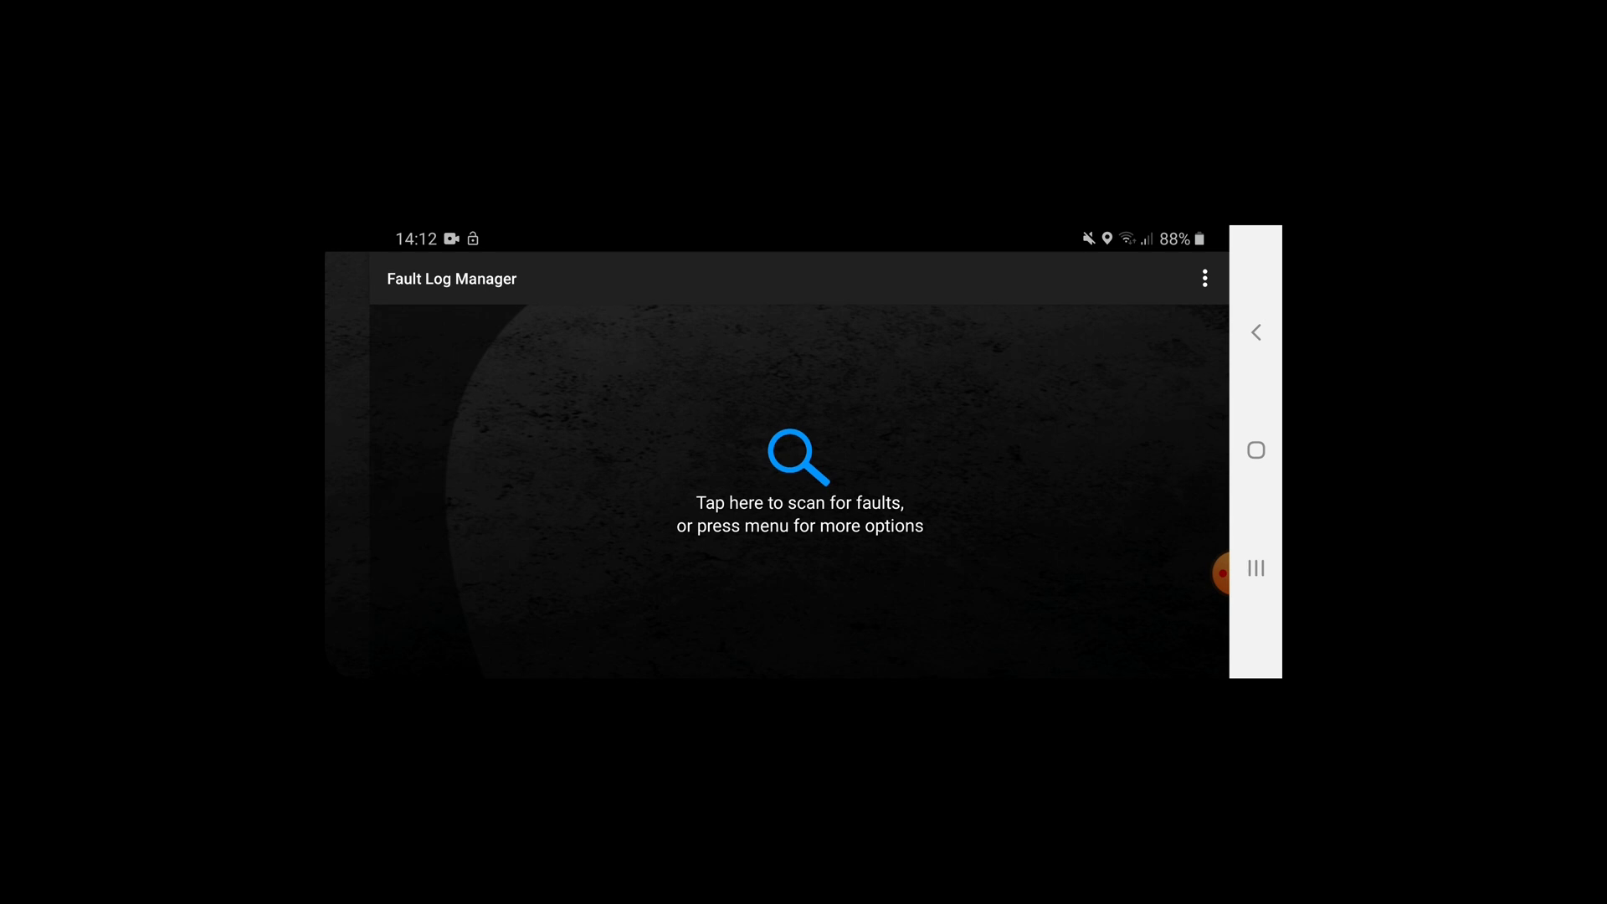
pyautogui.click(800, 462)
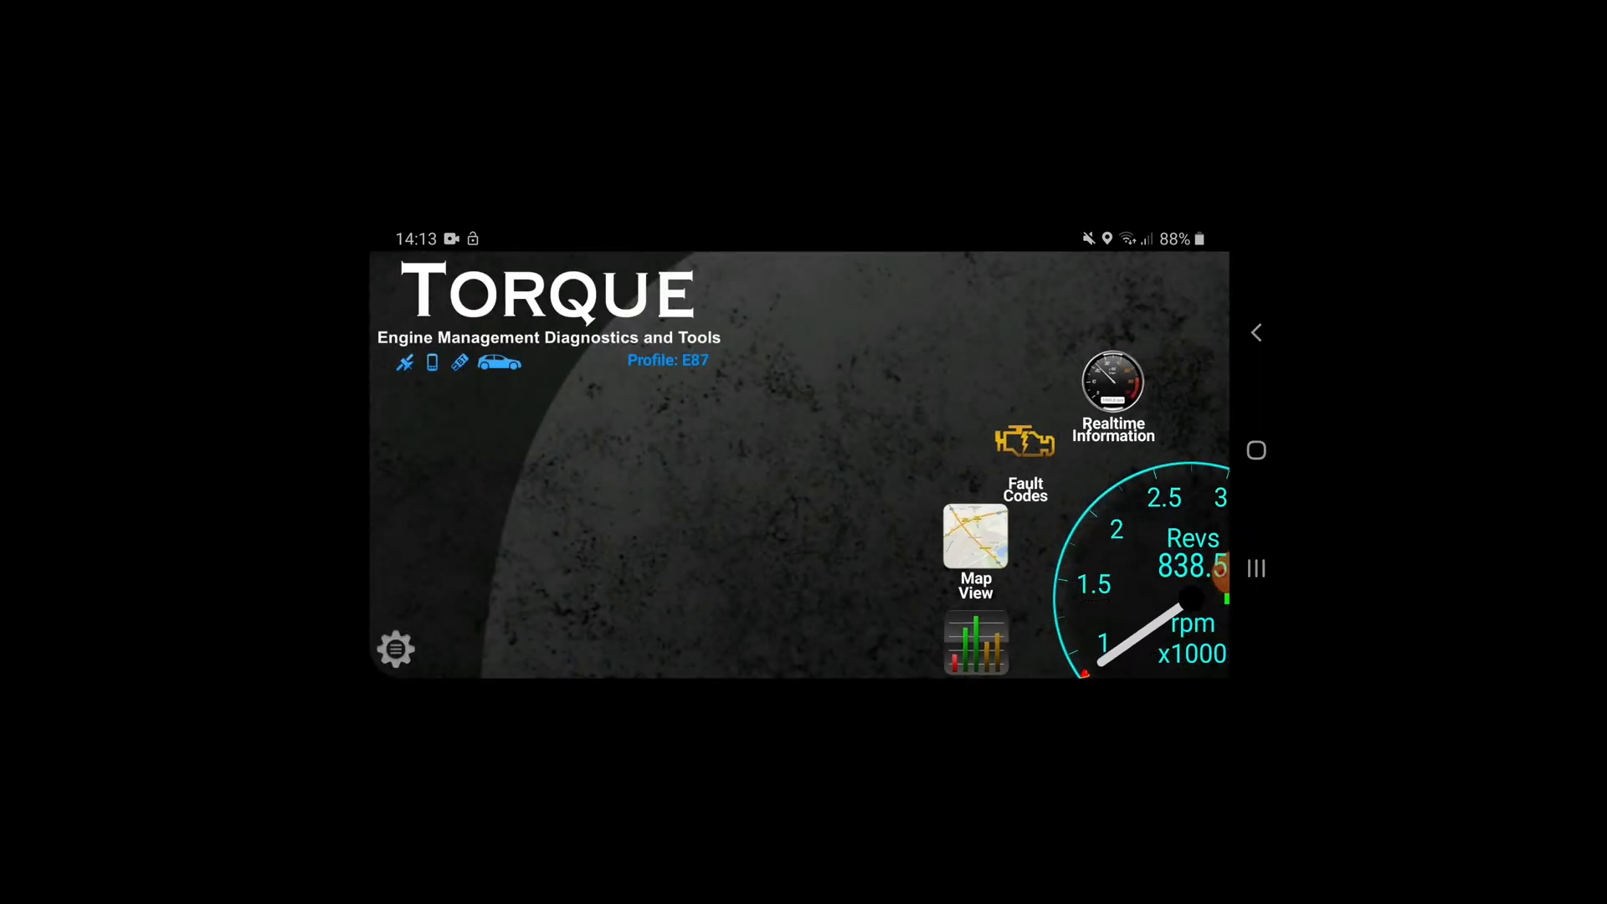
# Step: Swipe the realtime gauges to the Emissions Readiness panel with 0-100kph and 1/8m timers
pyautogui.click(1112, 383)
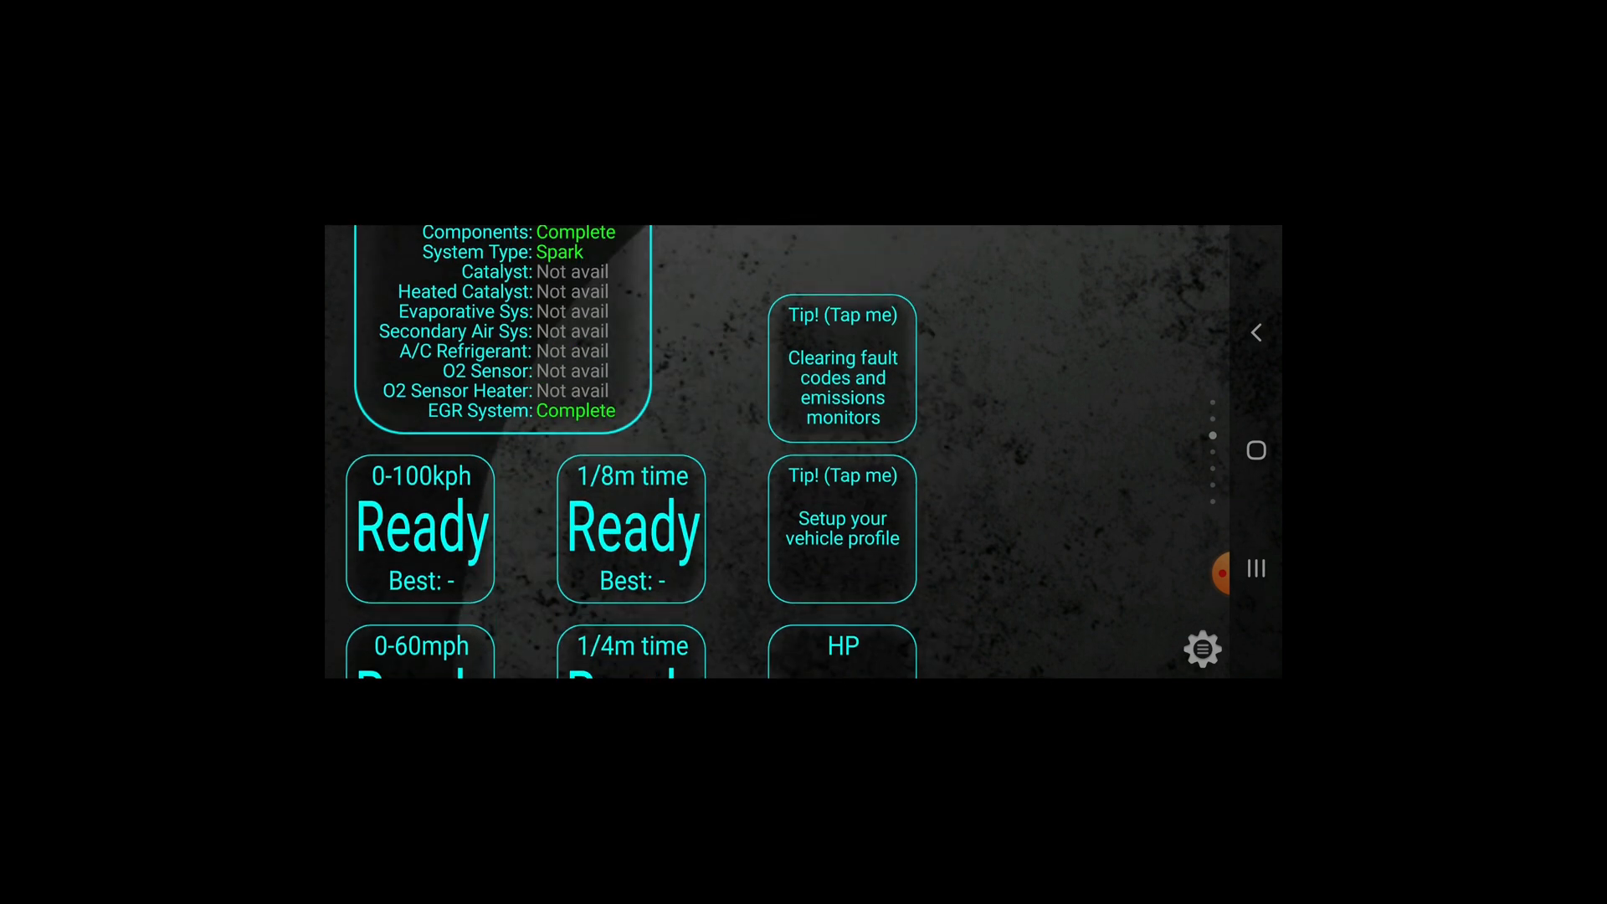
pyautogui.scroll(-3)
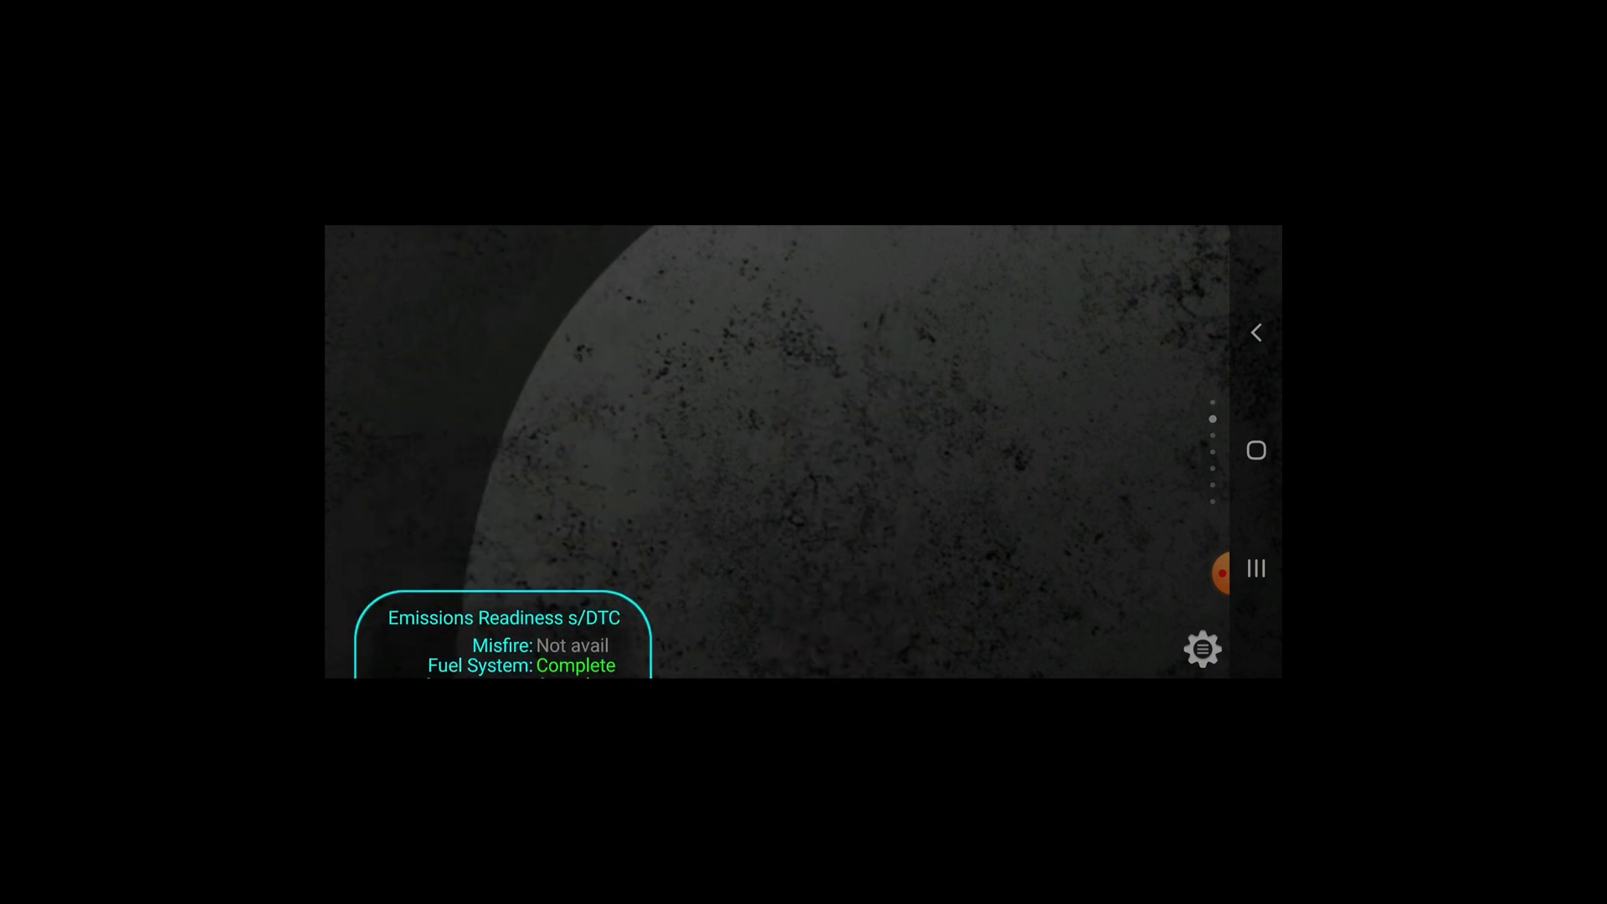
pyautogui.scroll(-3)
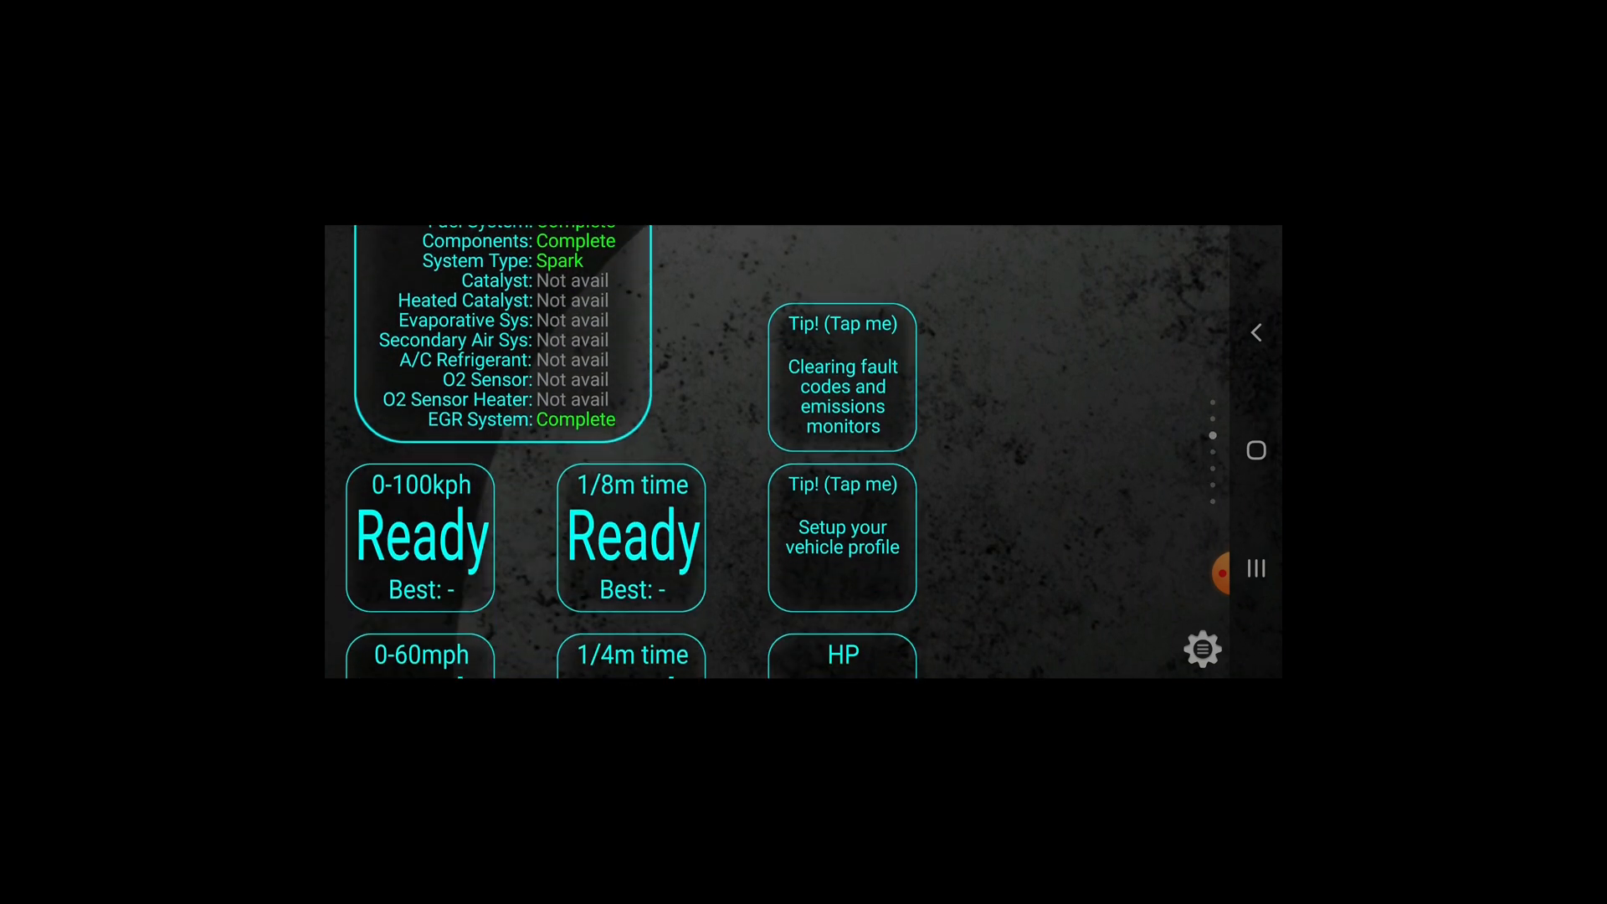
pyautogui.scroll(-3)
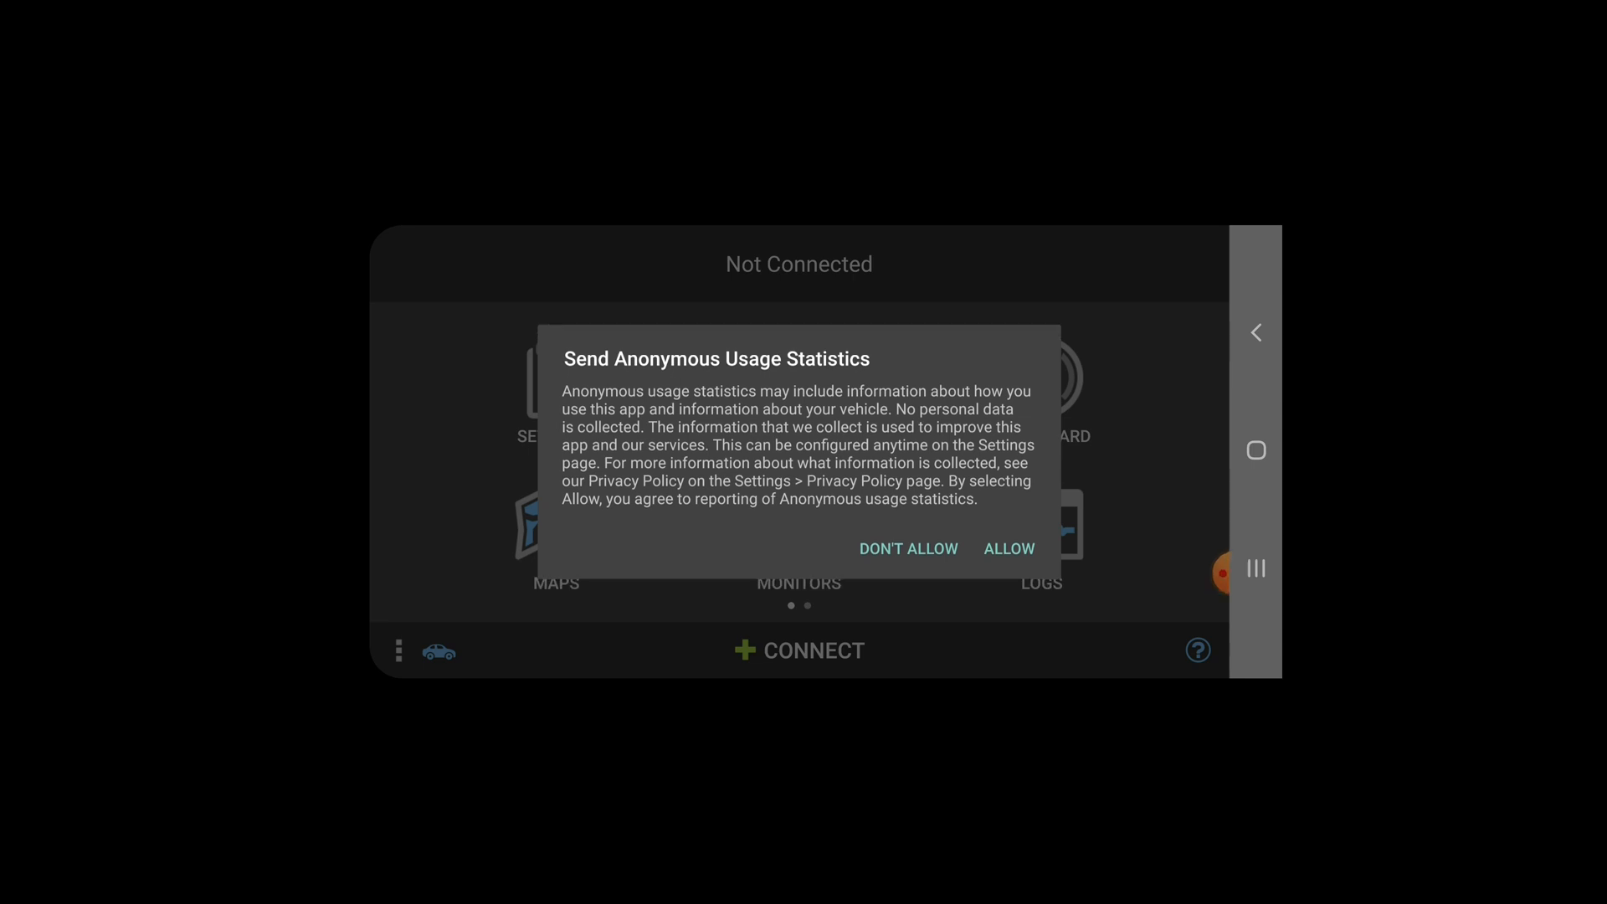
# Step: Dismiss the usage statistics prompt and glance at the Diagnostics trouble codes screen
pyautogui.click(1009, 548)
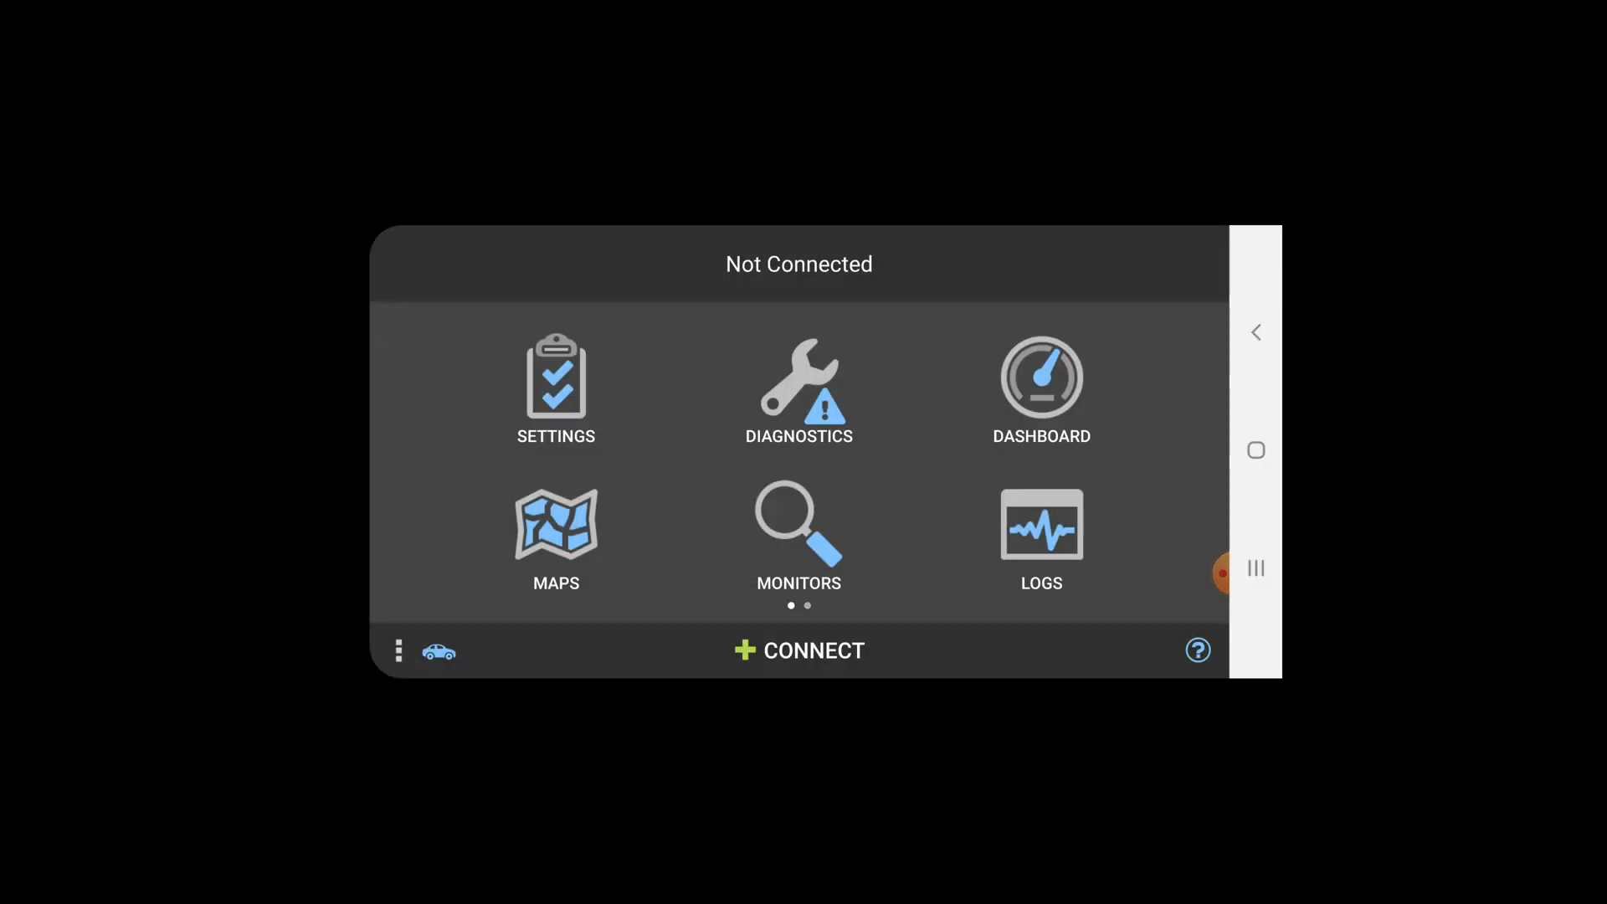
pyautogui.click(798, 389)
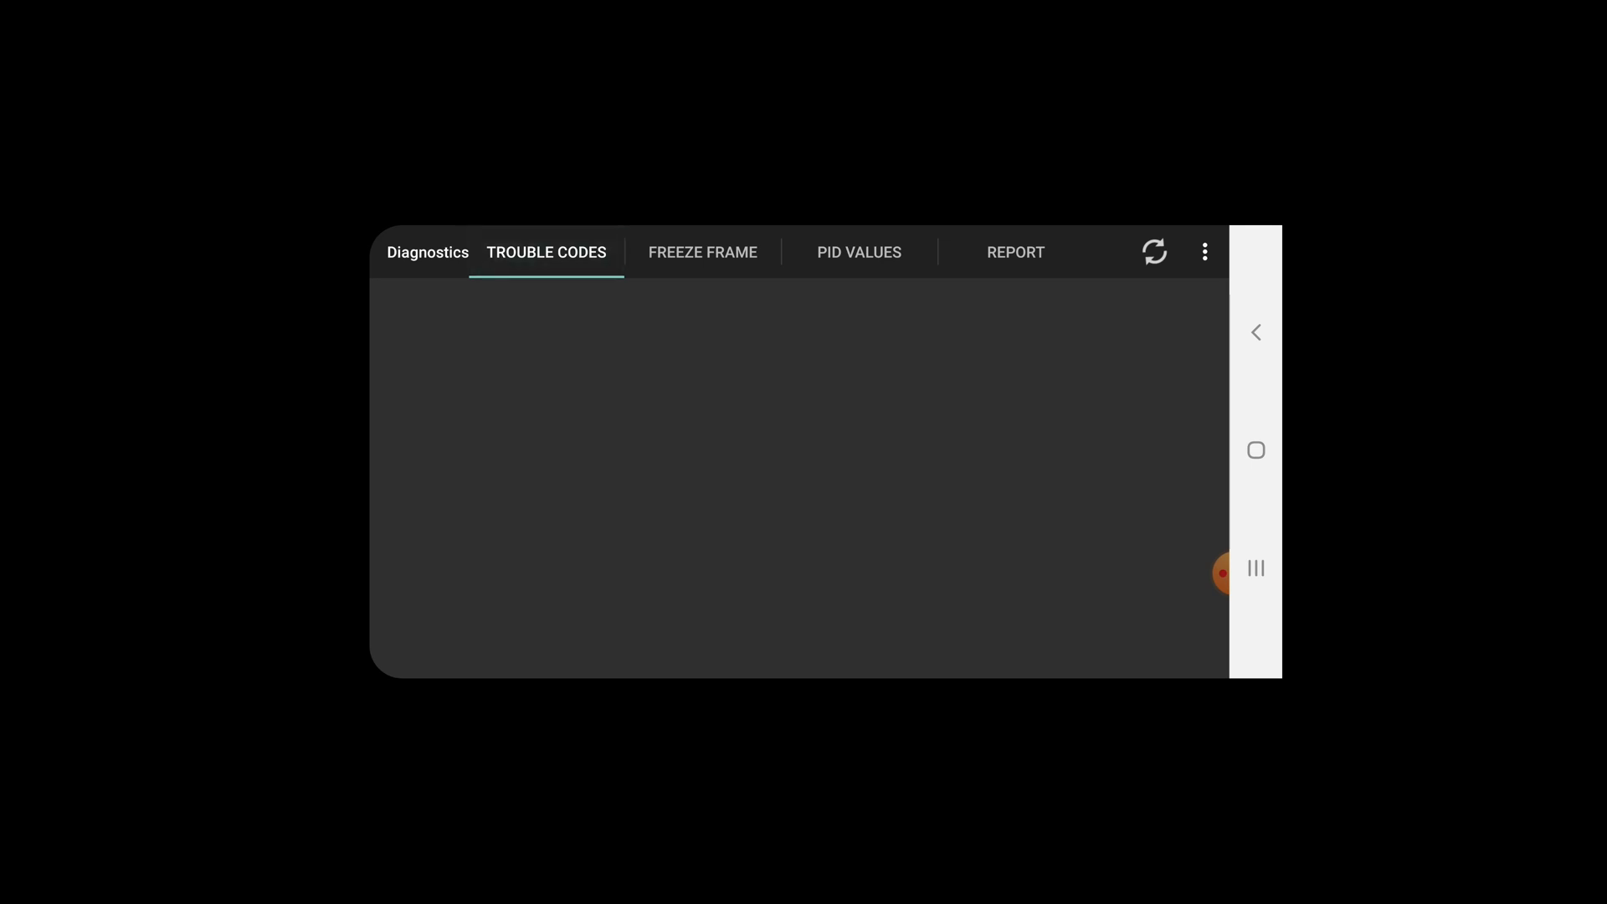
pyautogui.click(1154, 252)
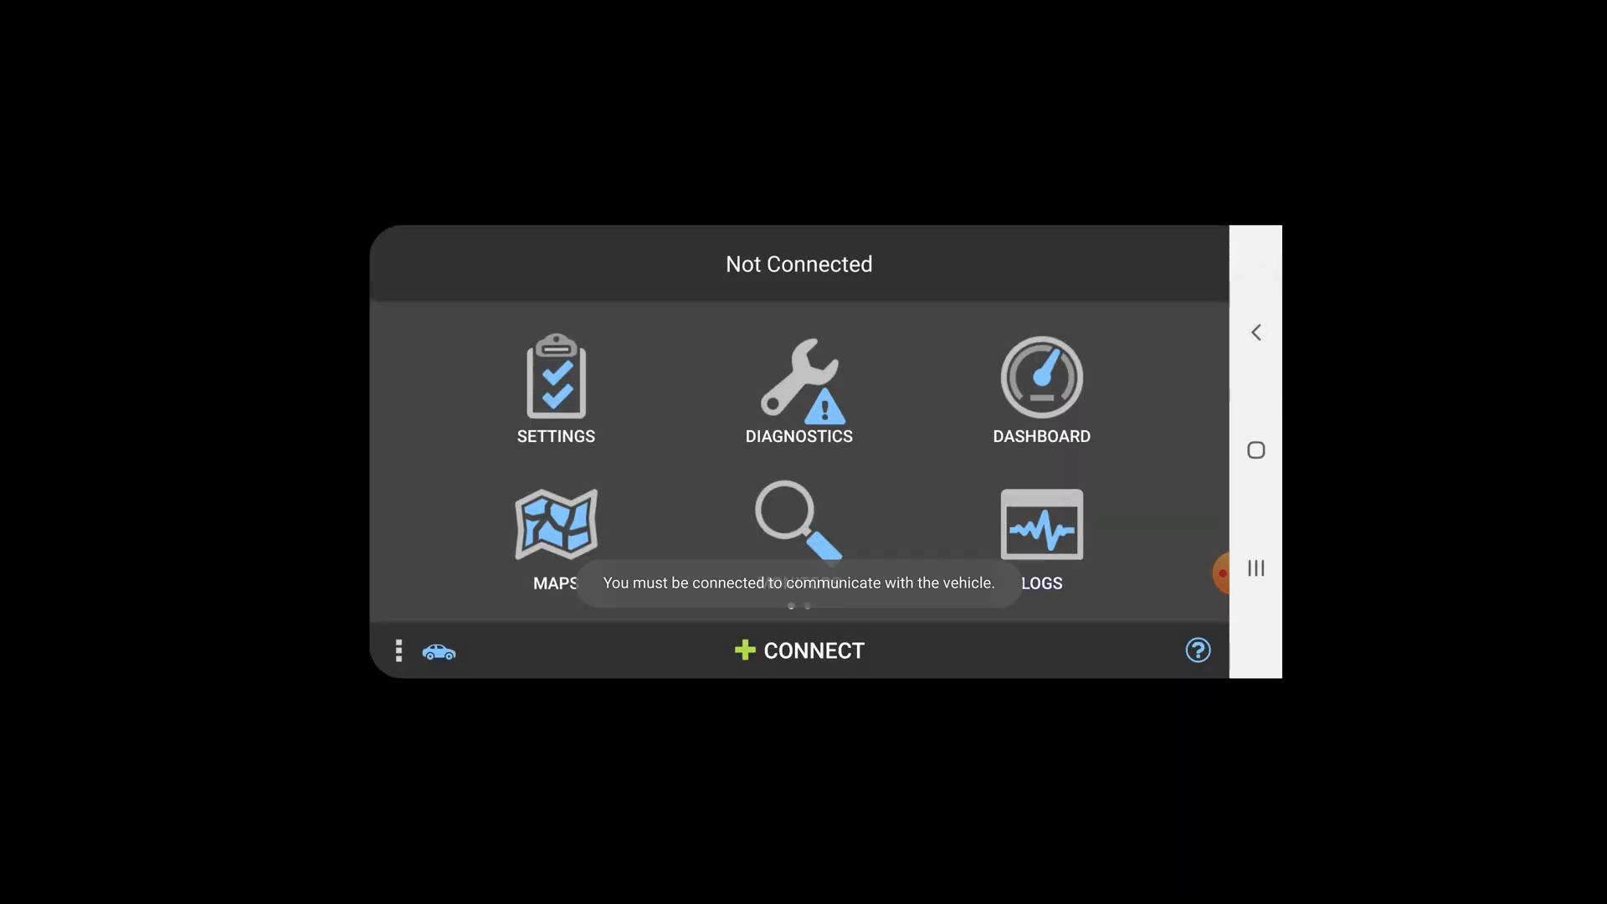
# Step: Attempt a Bluetooth connection, dismiss the Connection Failure and leave for the home screen
pyautogui.click(800, 651)
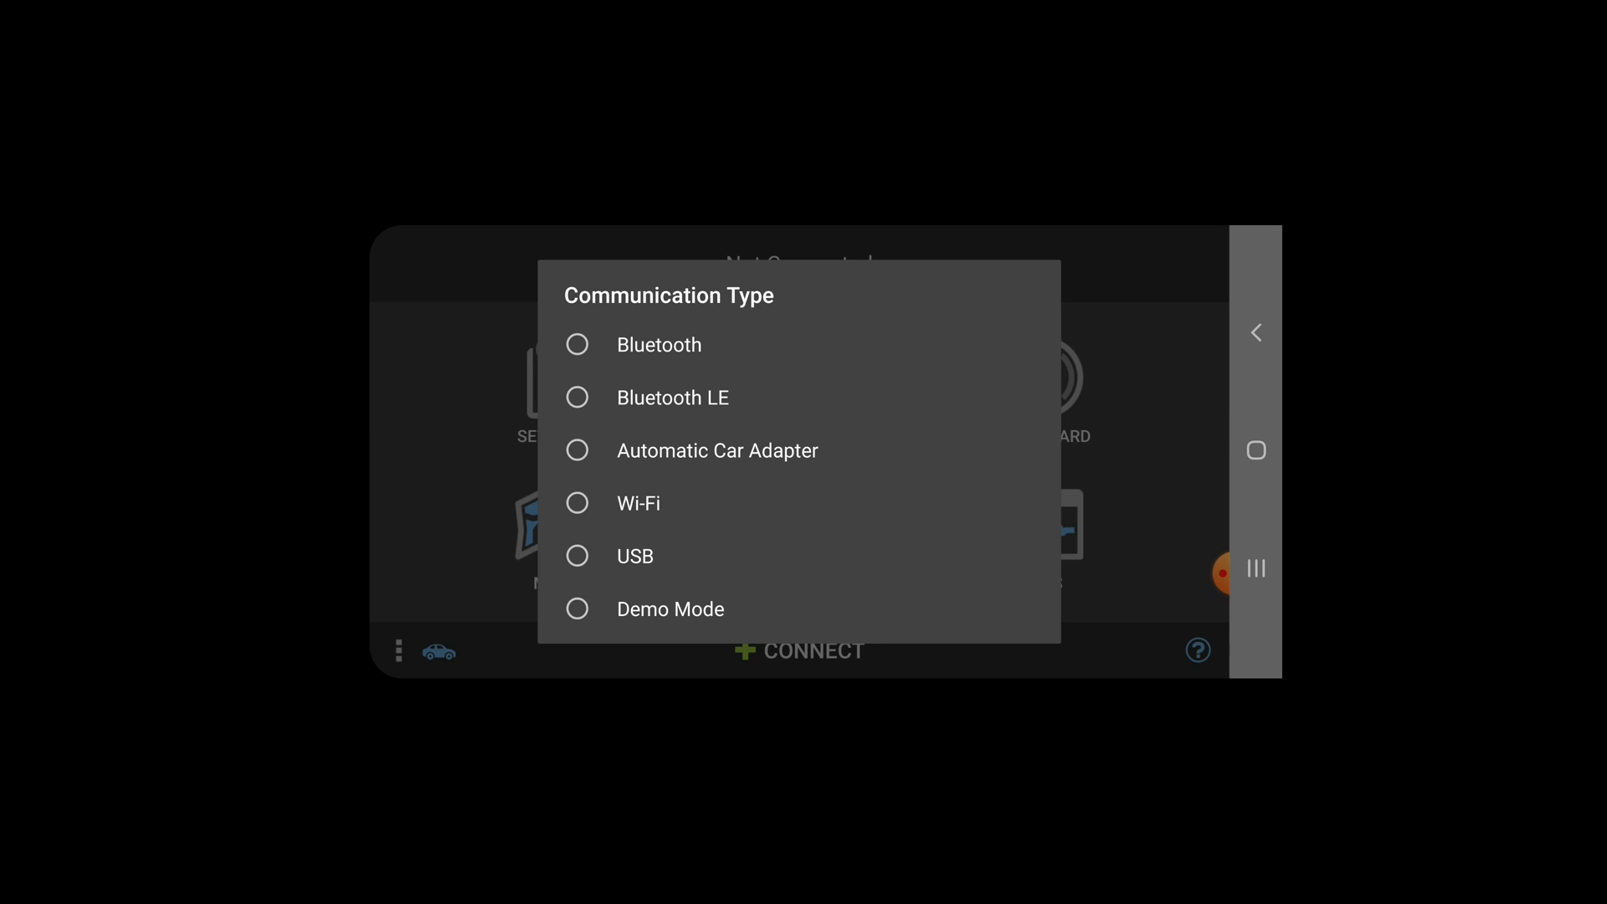
pyautogui.click(659, 344)
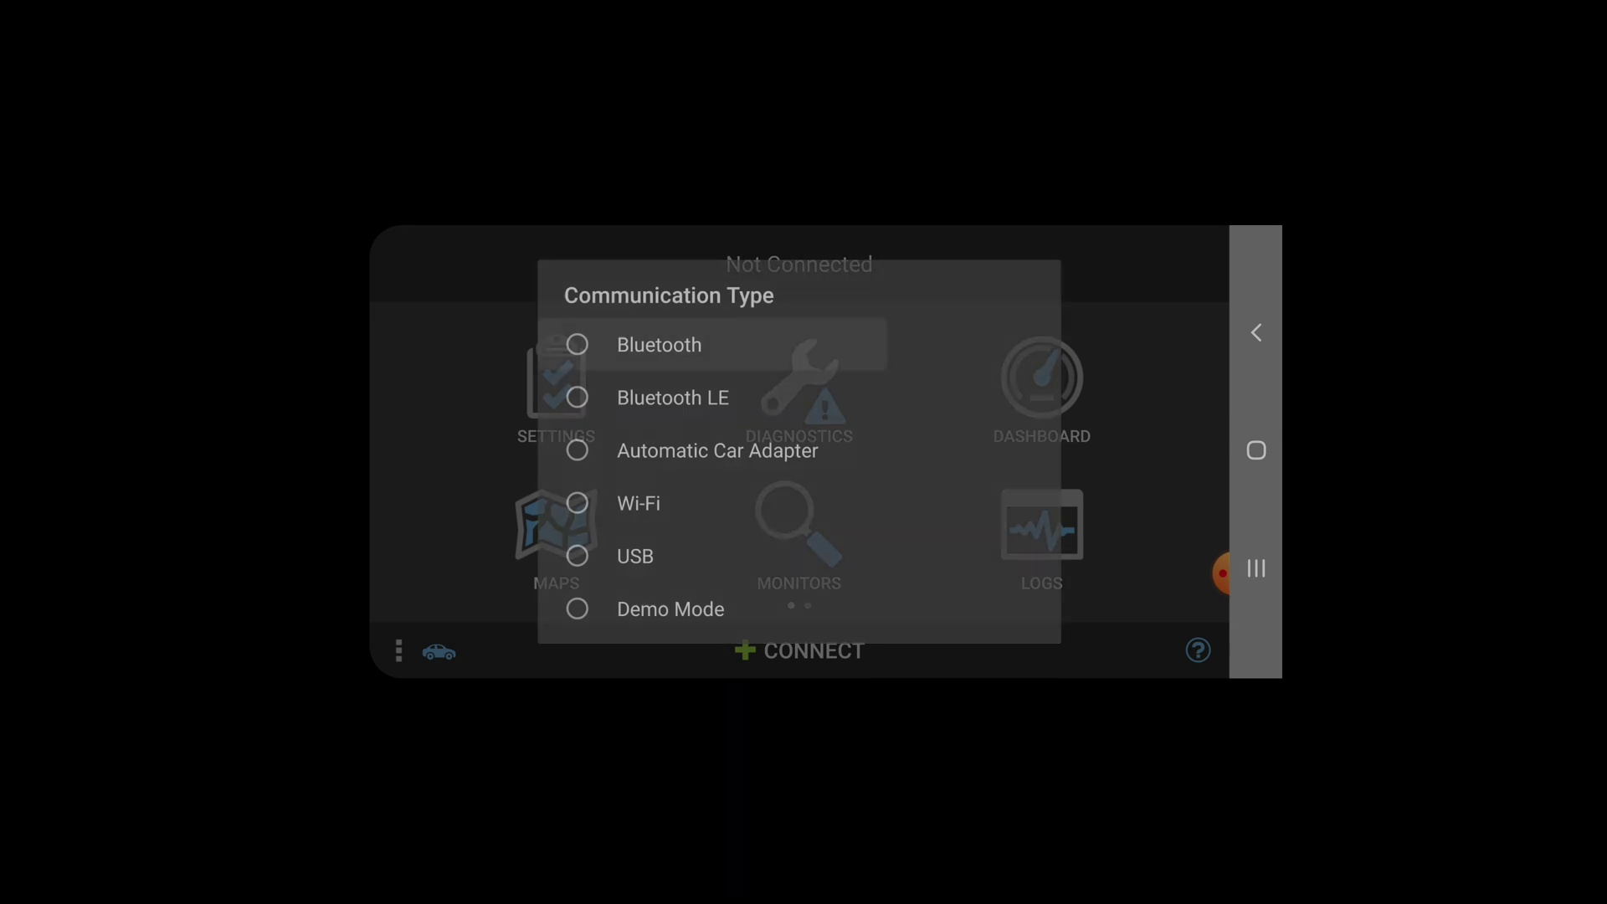
pyautogui.click(659, 344)
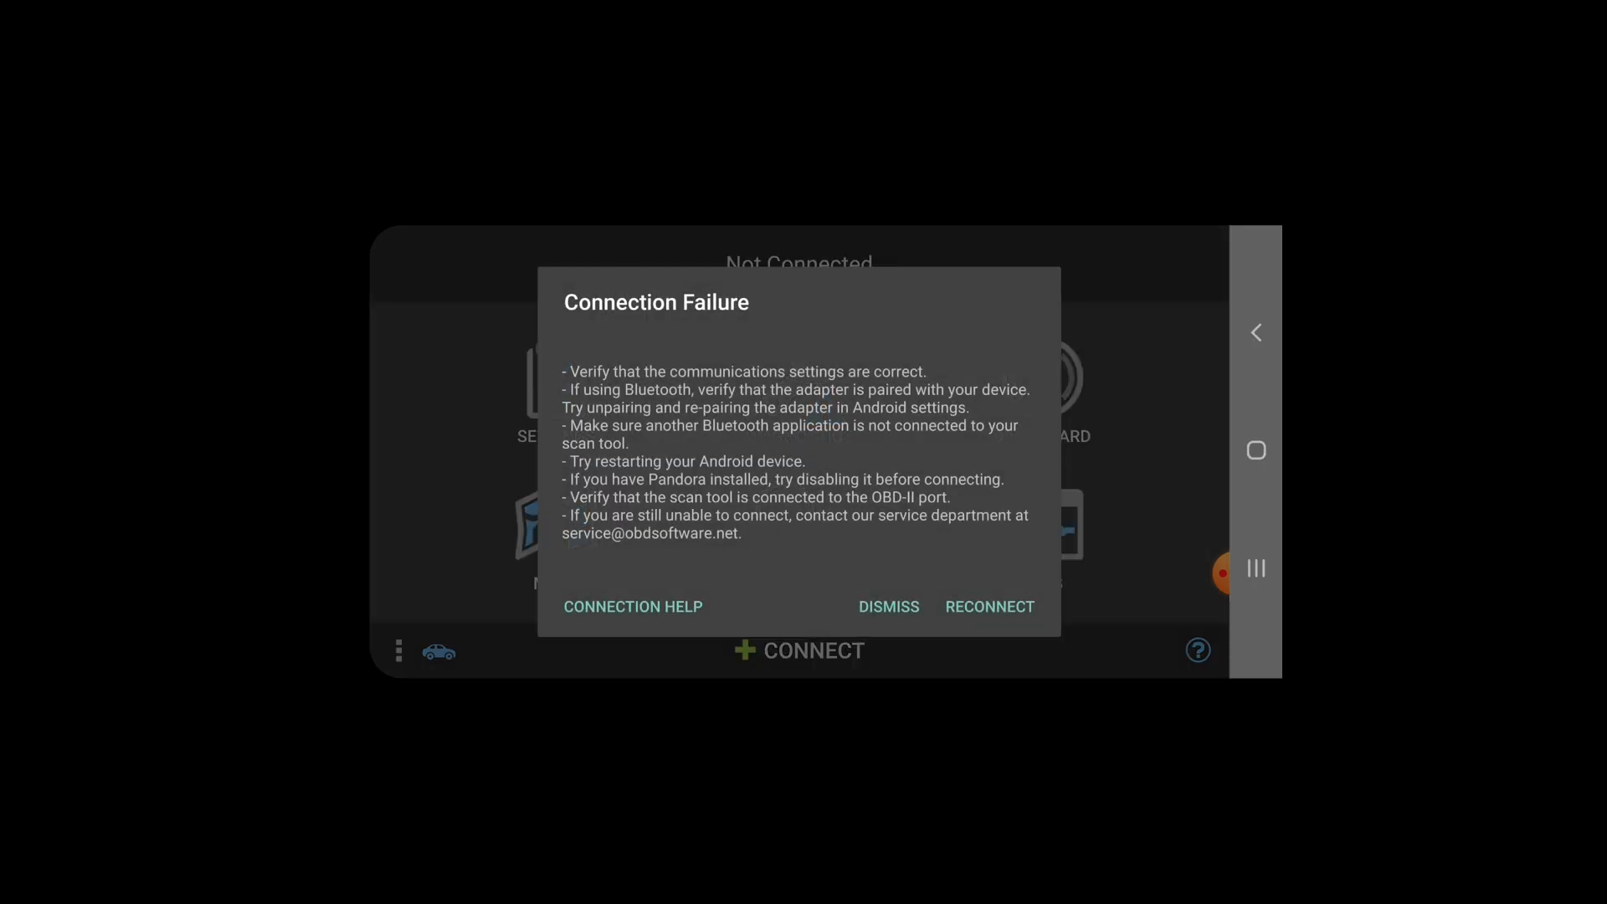
pyautogui.click(889, 605)
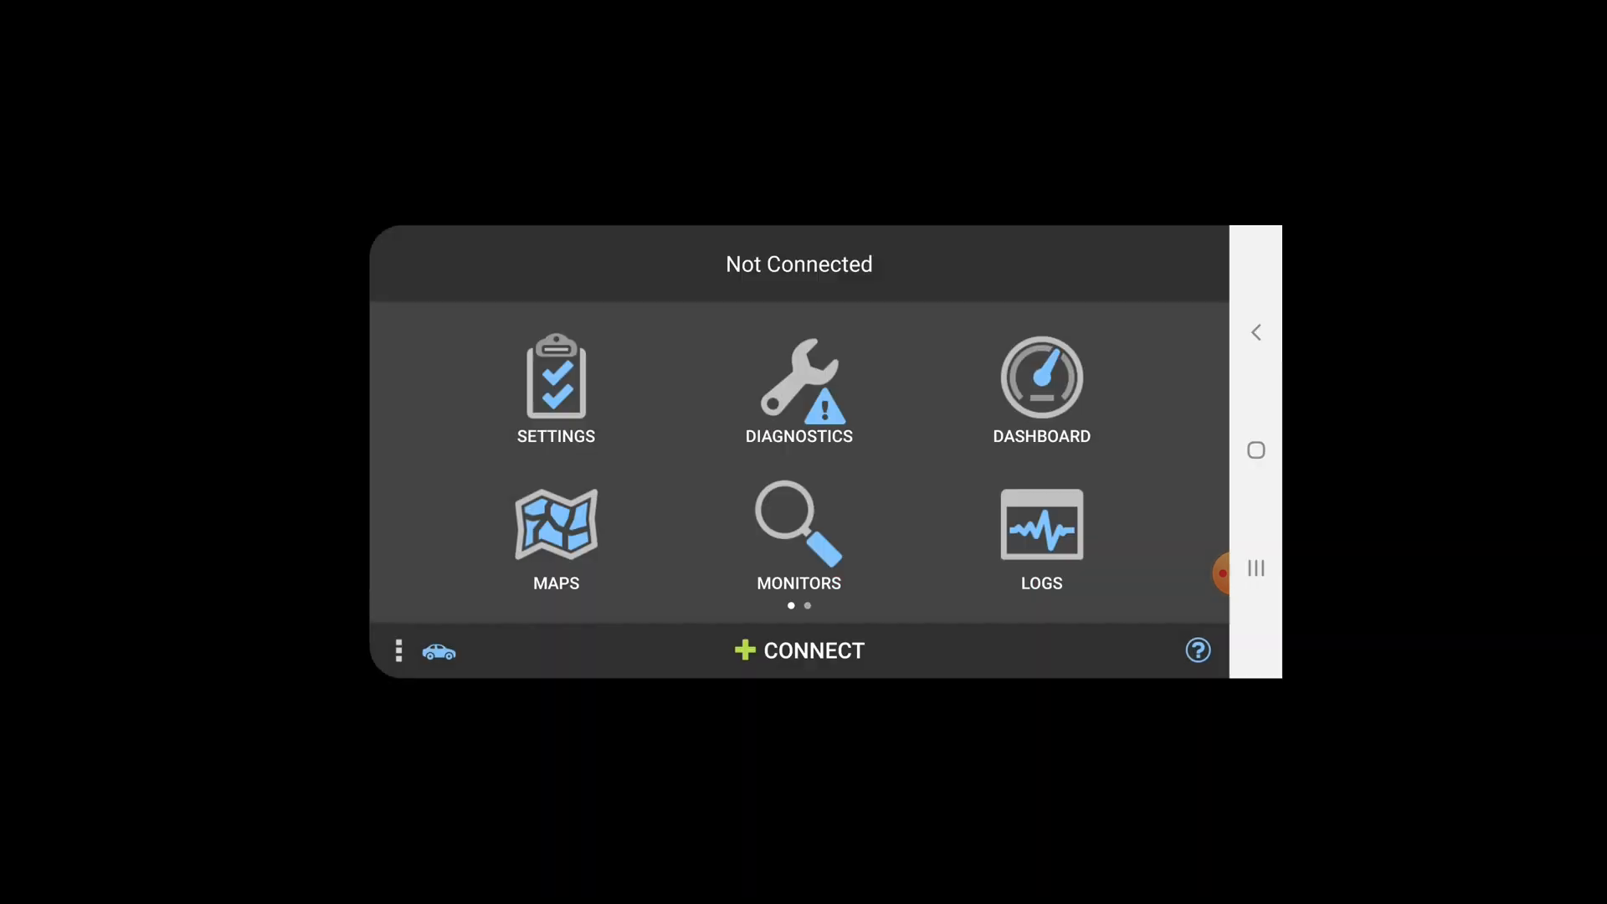
pyautogui.click(798, 650)
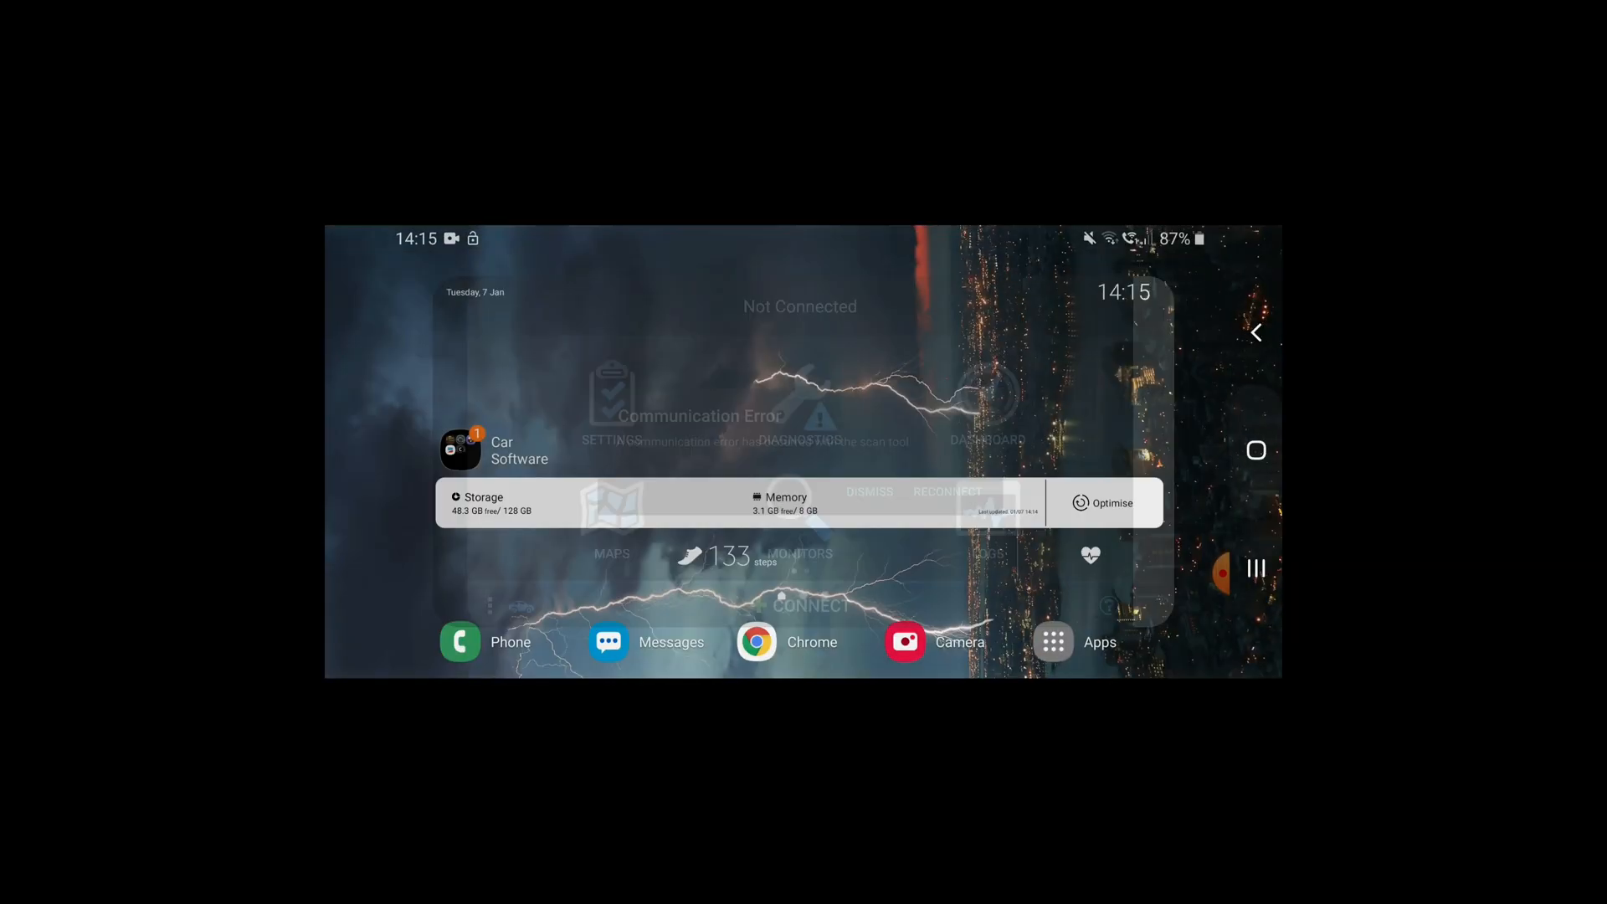
# Step: Launch BimmerCode, connect to the car and browse the Electronic Control Units list
pyautogui.click(467, 449)
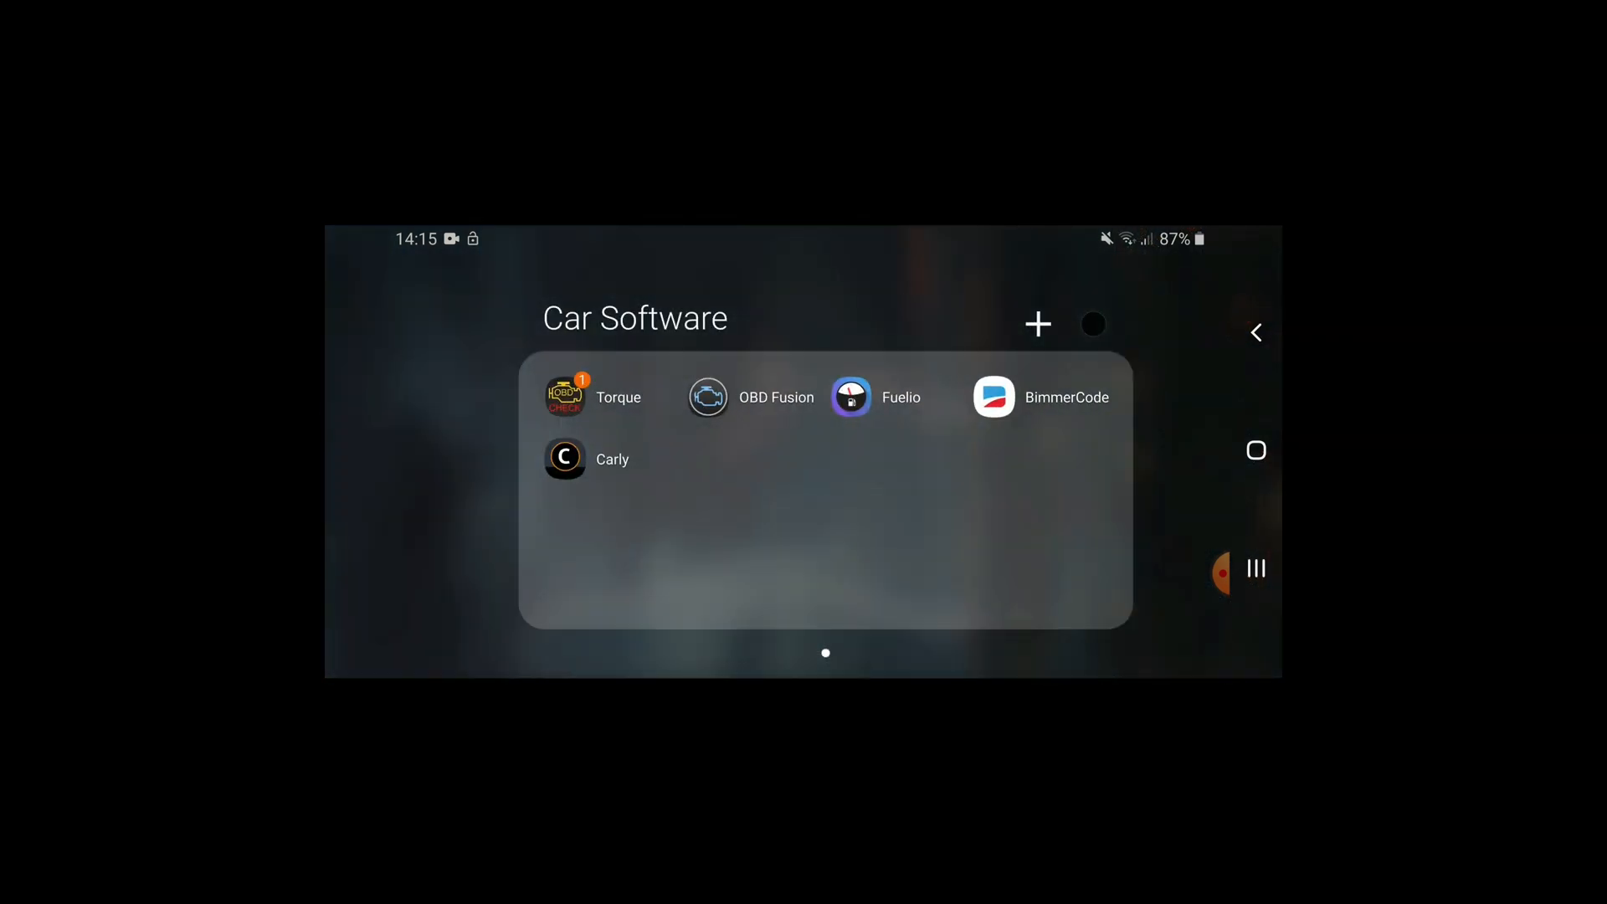
pyautogui.click(992, 397)
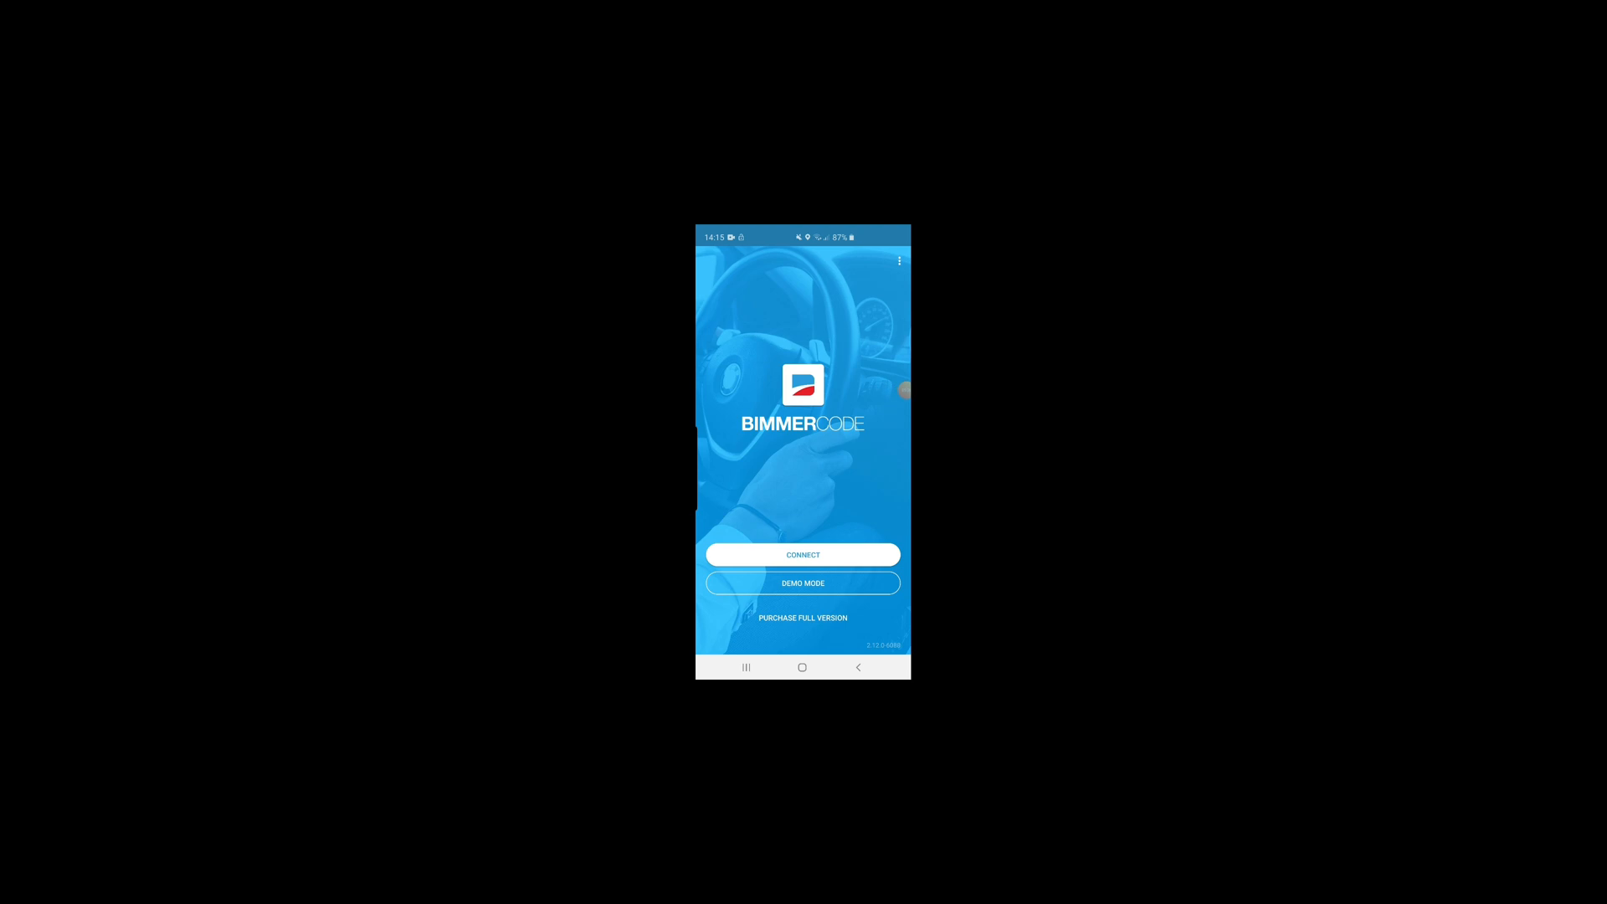
pyautogui.click(803, 583)
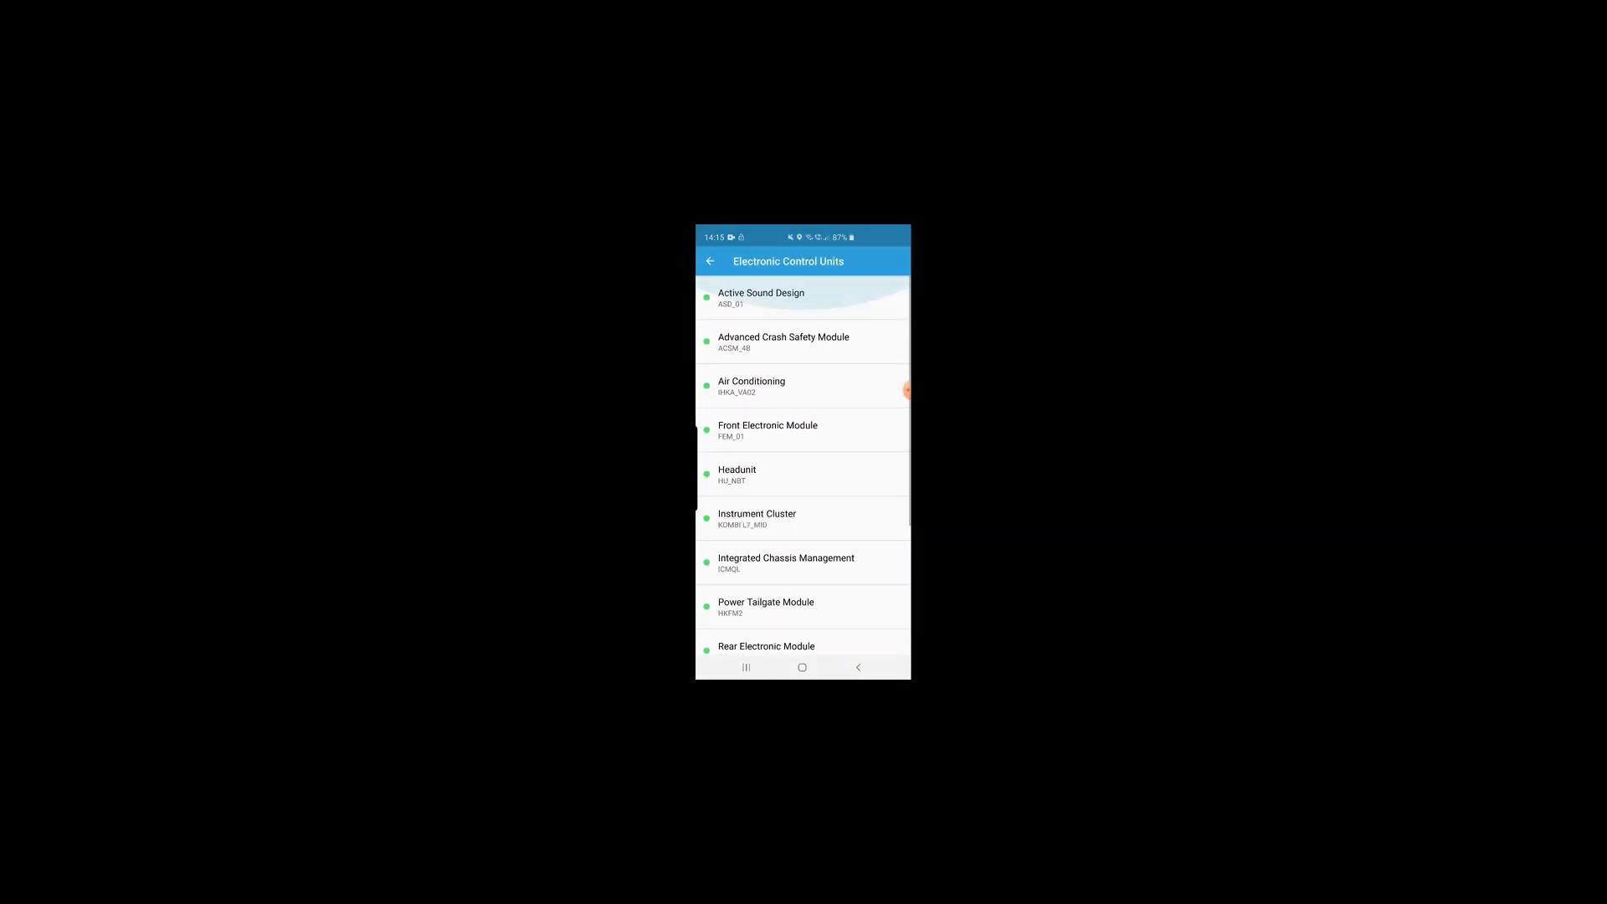
pyautogui.scroll(-3)
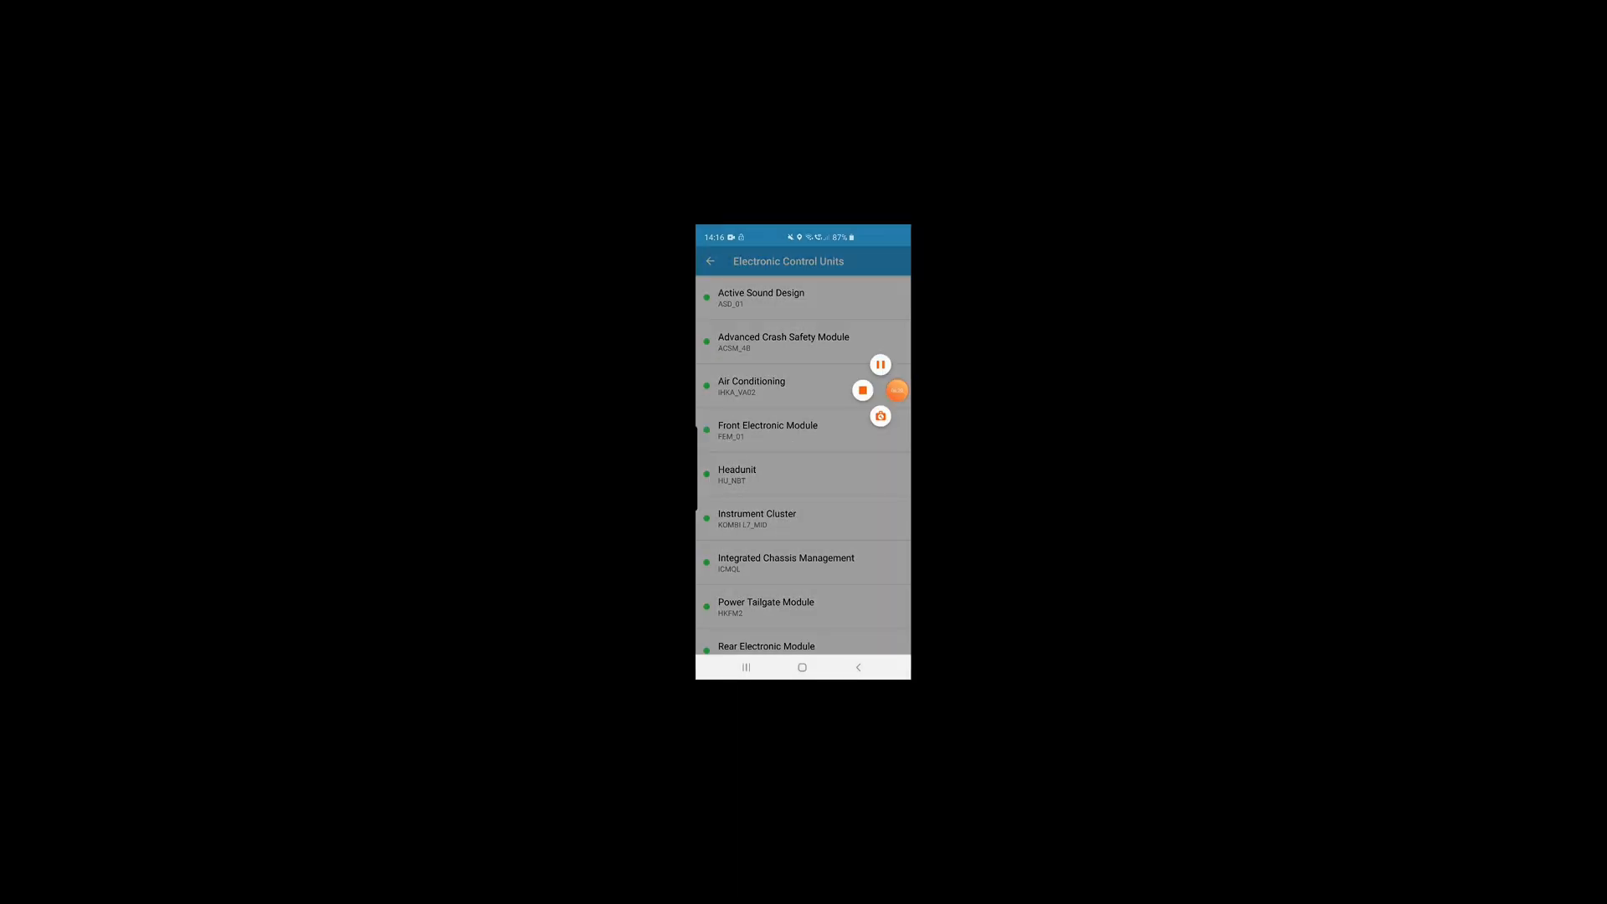
pyautogui.click(896, 390)
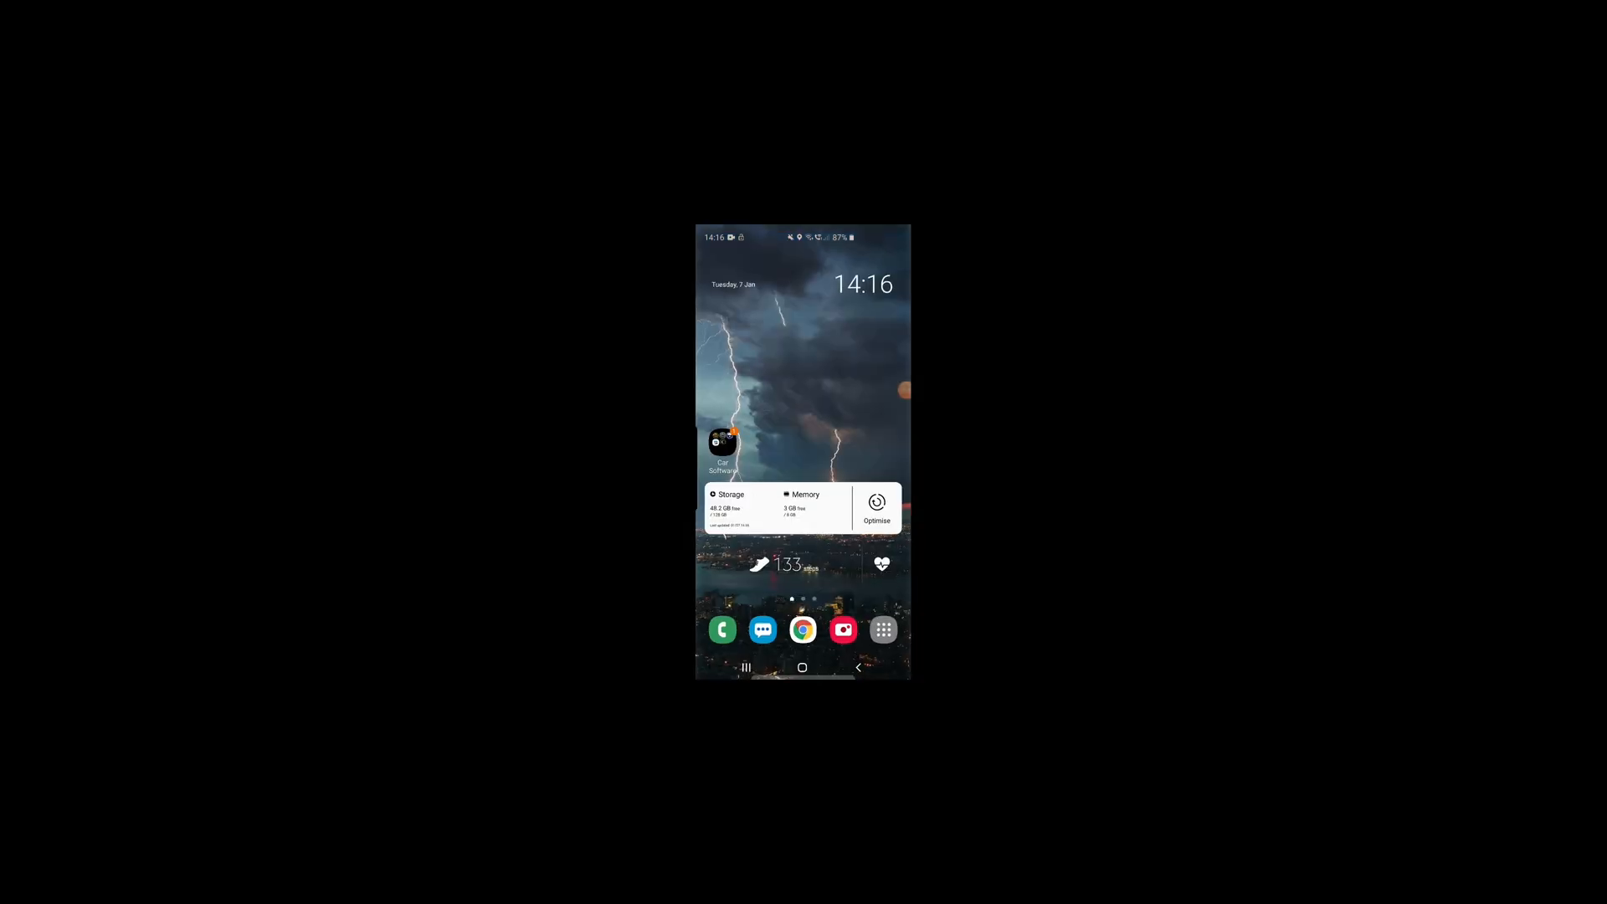
# Step: Reopen Torque Pro from the home screen with live revs around 835 rpm
pyautogui.click(722, 444)
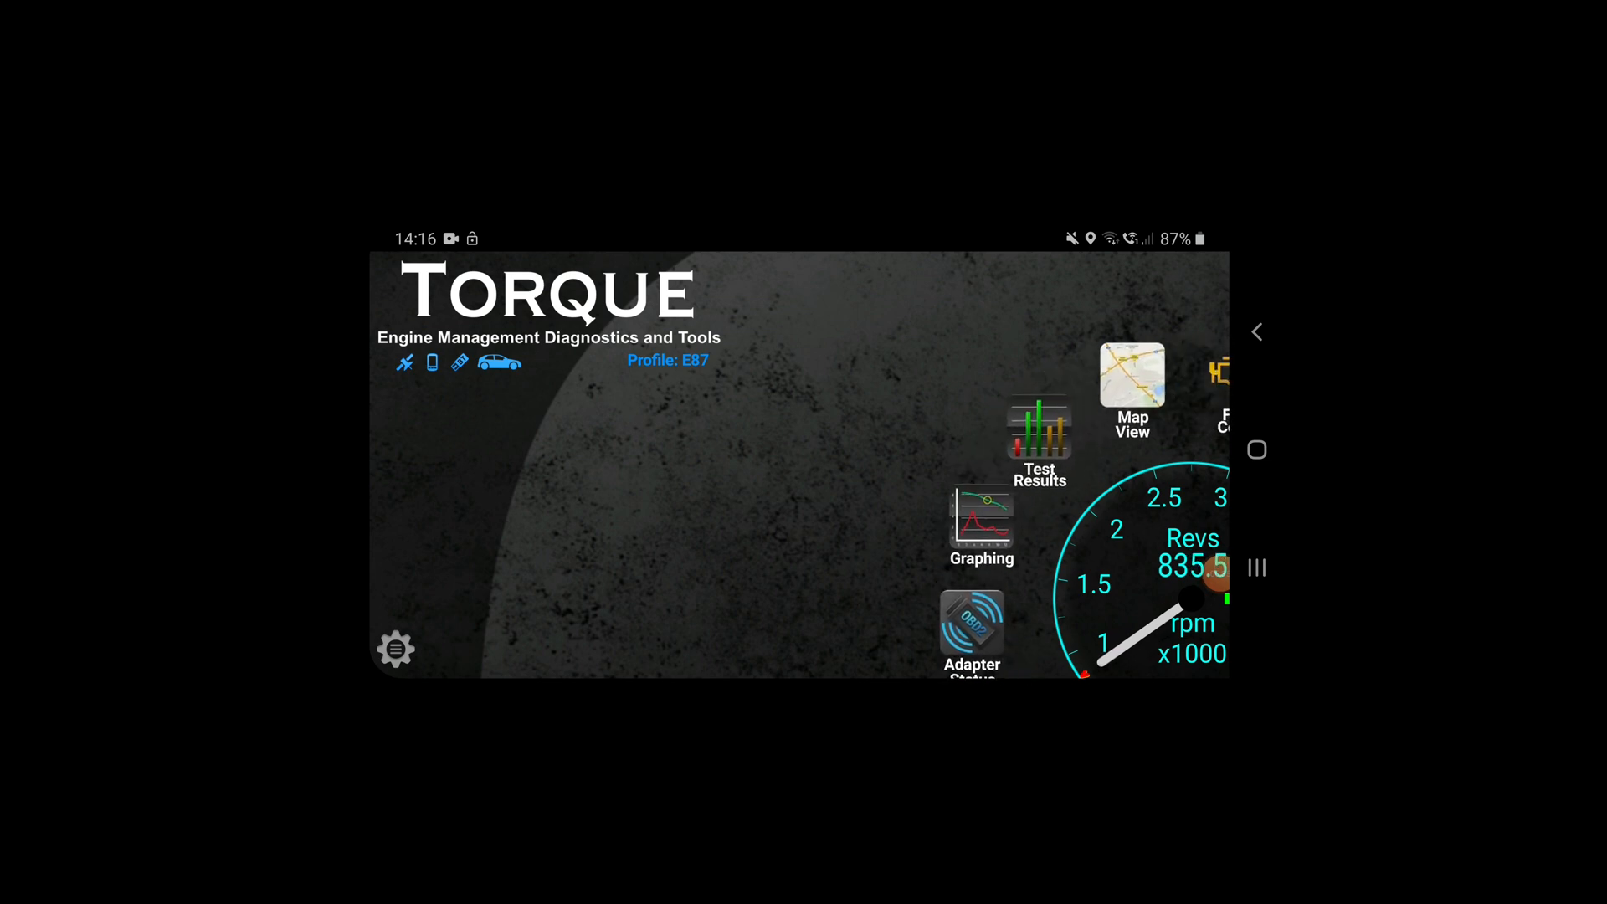
pyautogui.scroll(-3)
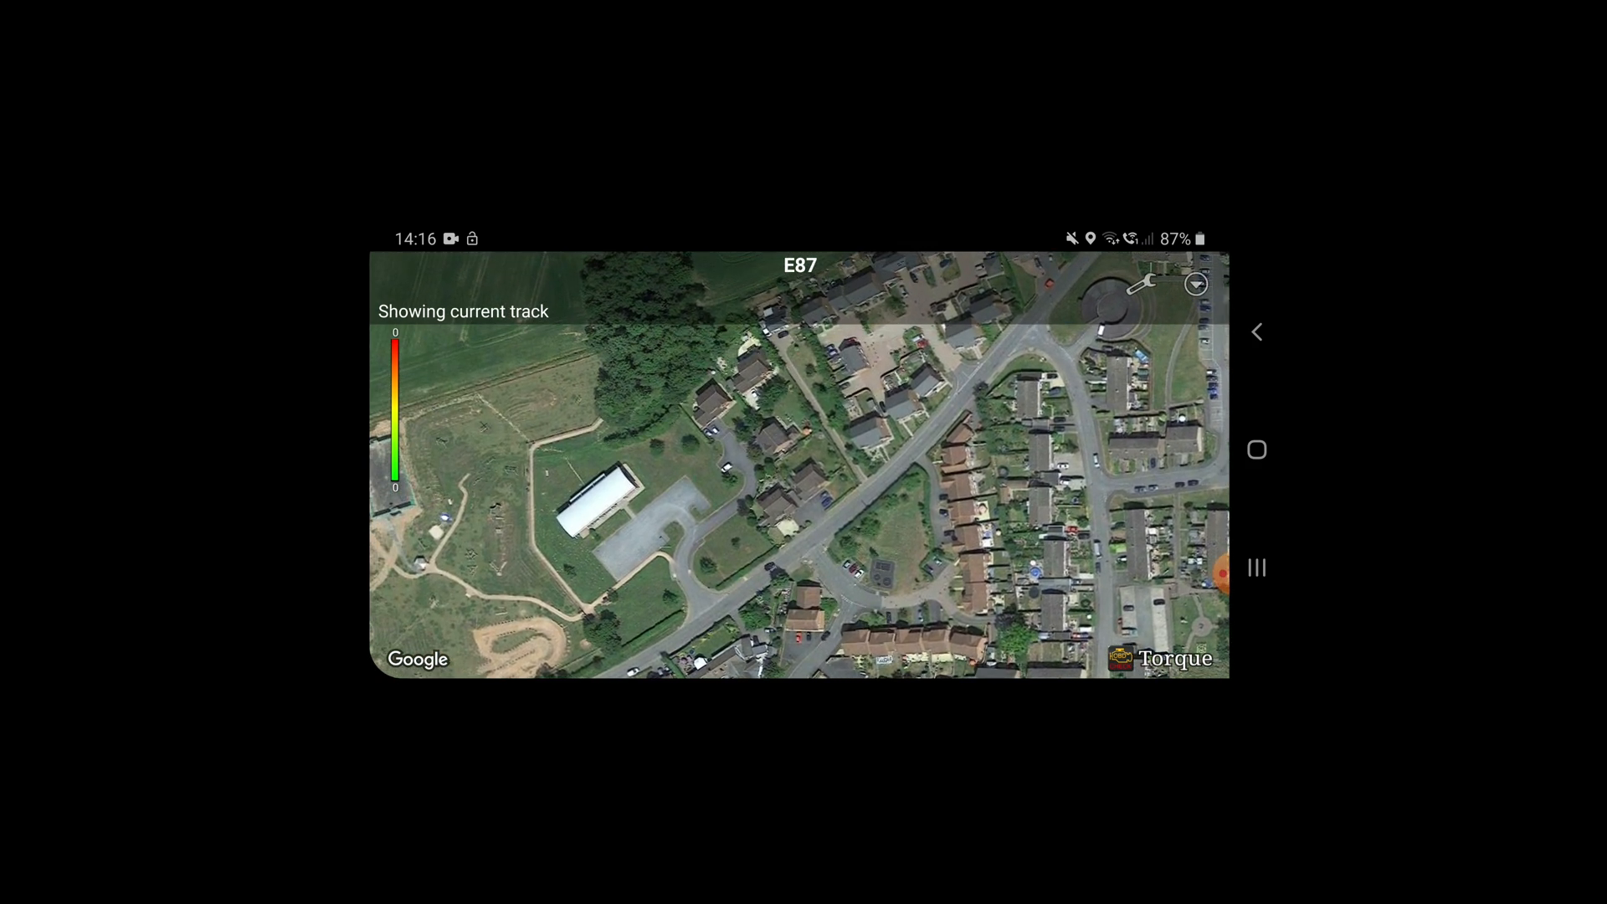
# Step: Leave the satellite map of the current track for the main dashboard reading about 833 rpm
pyautogui.click(1257, 332)
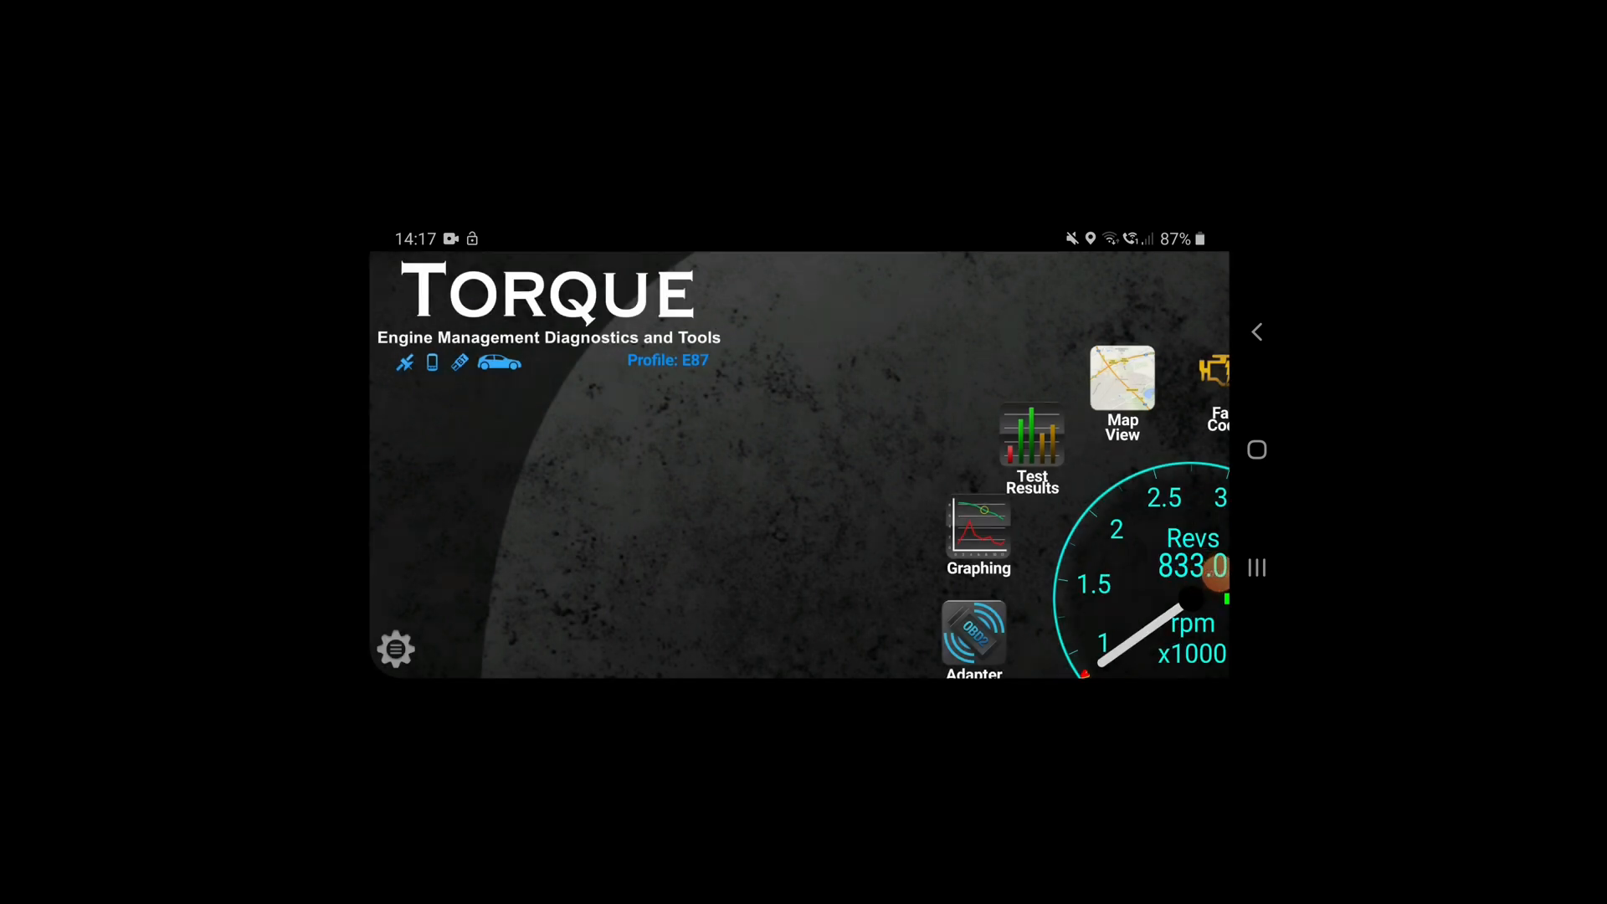
pyautogui.click(1198, 573)
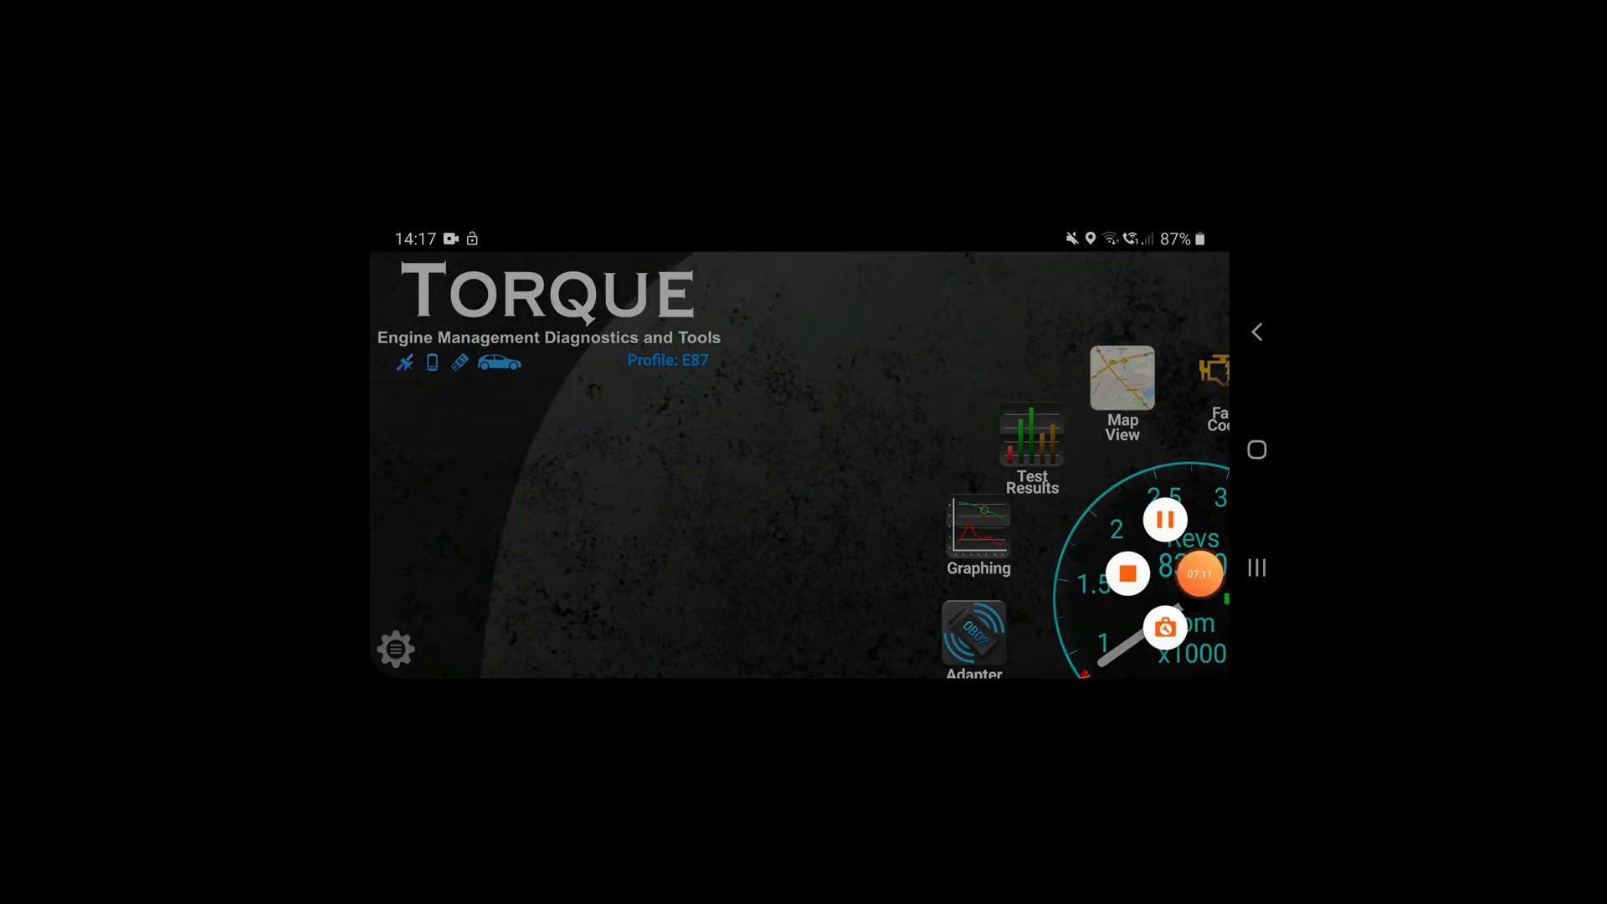